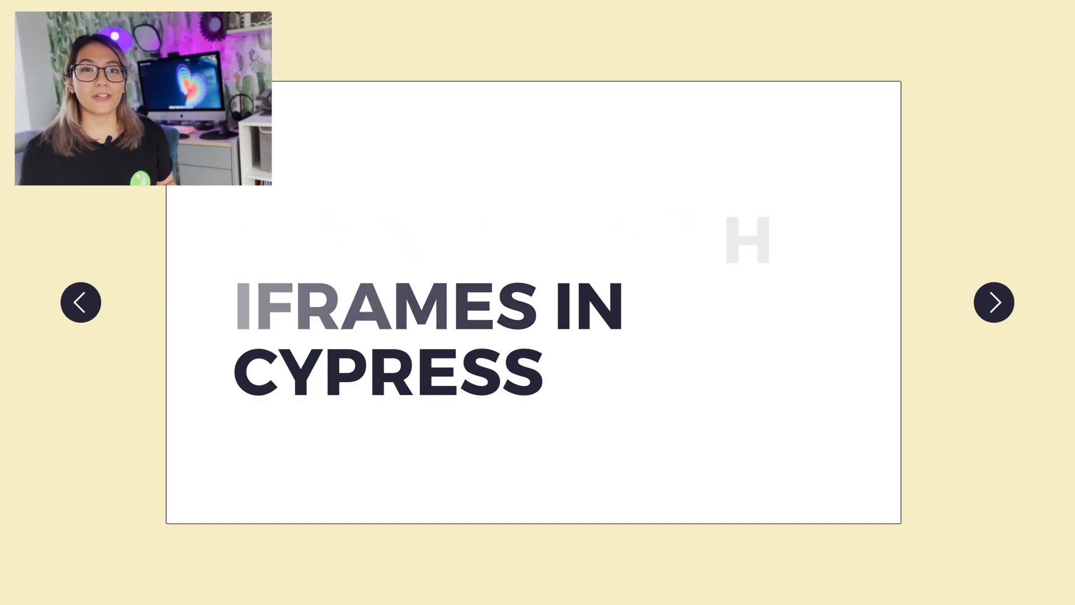
Move into the Documents/ cypress-iframe project folder and open it in VS Code.
{"action": "left_click", "coordinate": [993, 301]}
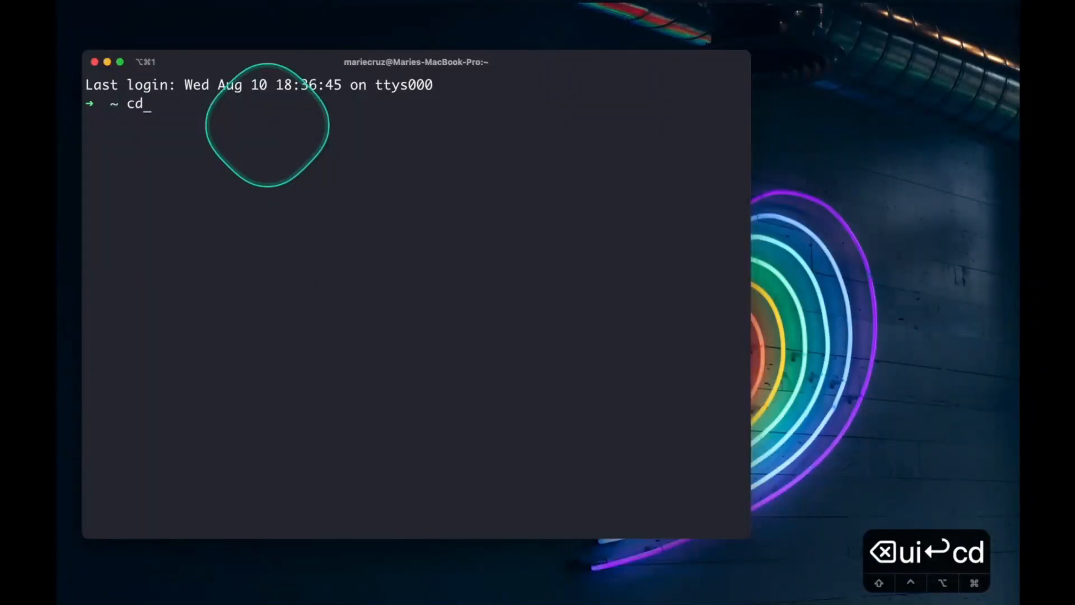
{"action": "type", "text": "Documents/"}
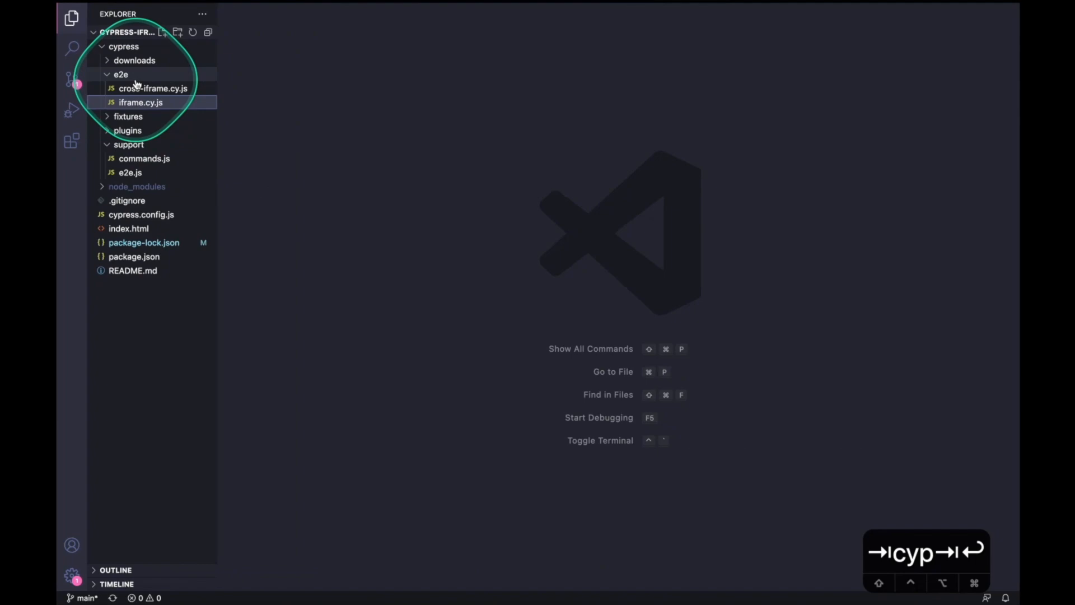
Create the new spec file cypress-iframe.cy.js in the e2e folder.
{"action": "right_click", "coordinate": [121, 74]}
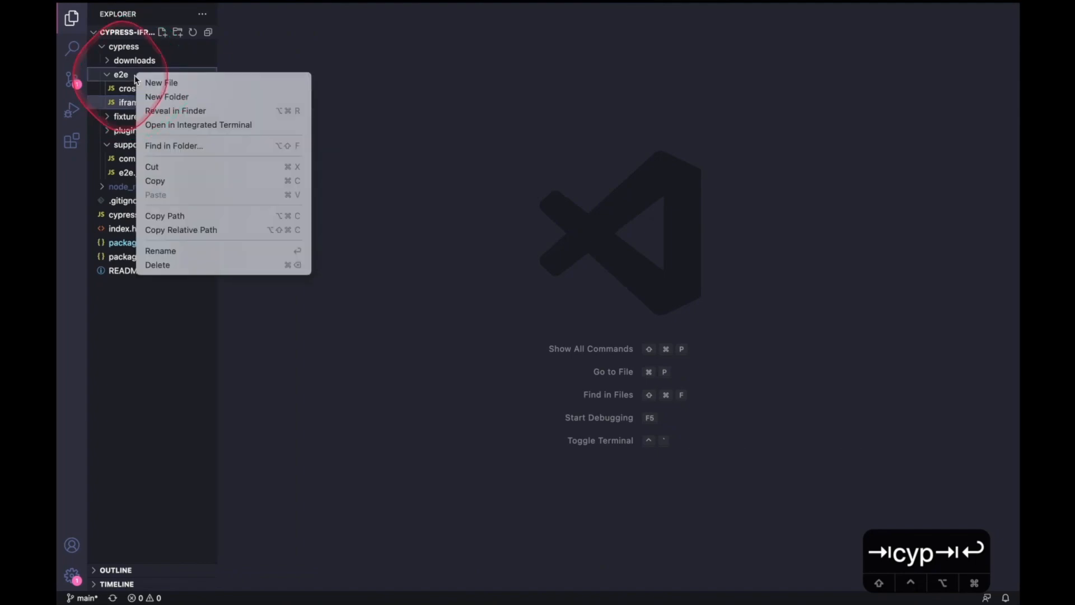
{"action": "left_click", "coordinate": [160, 82]}
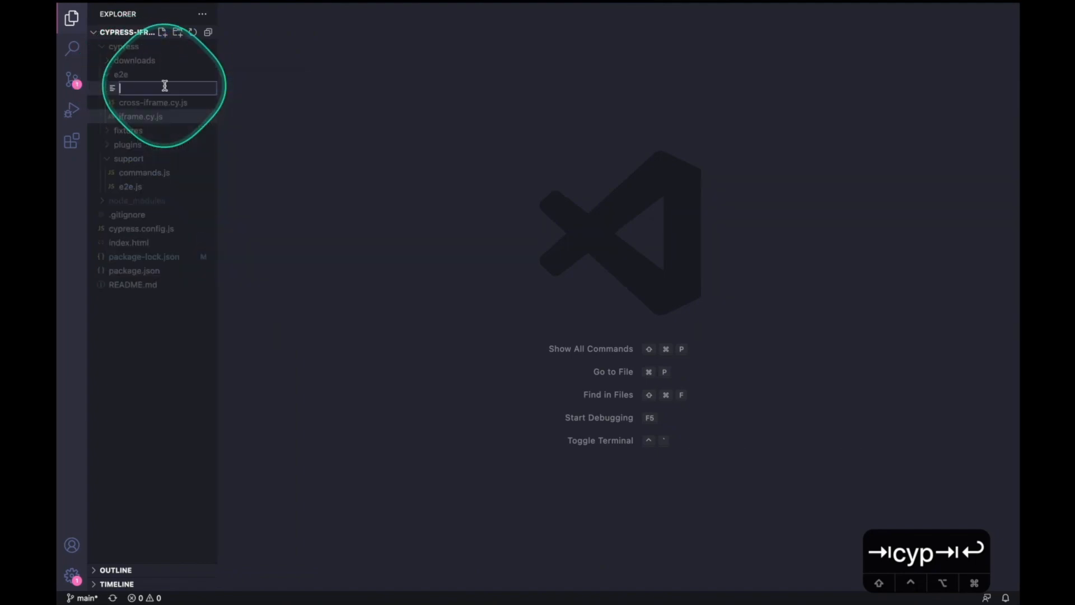
{"action": "key", "text": "Enter"}
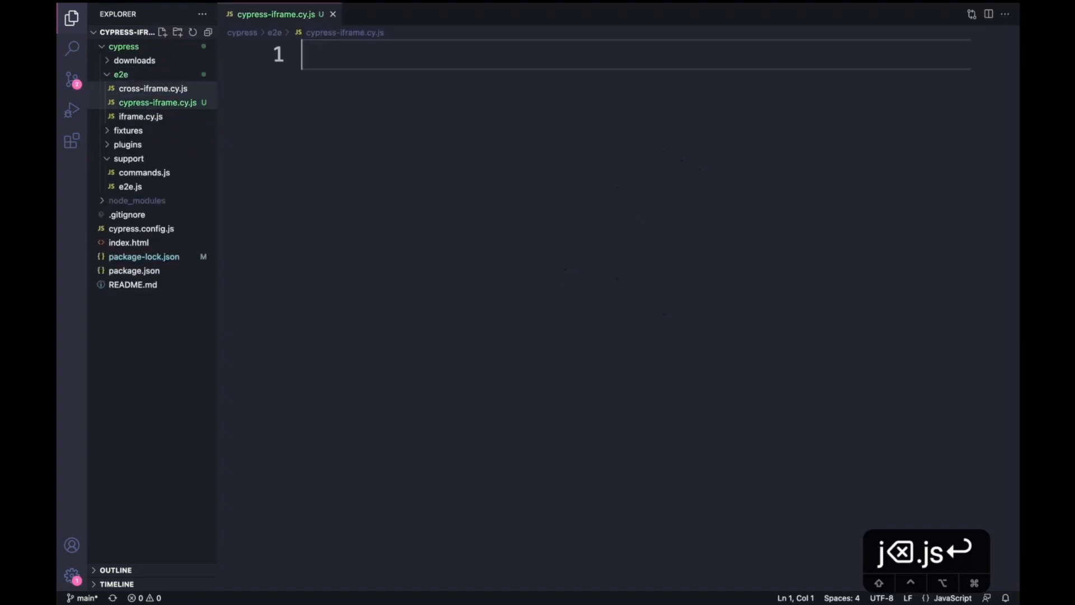
Add the Cypress reference, describe('iframe testing') and it('should switch to the iframe').
{"action": "type", "text": "/// <reference types=\"cypress\" />"}
{"action": "type", "text": "describe('"}
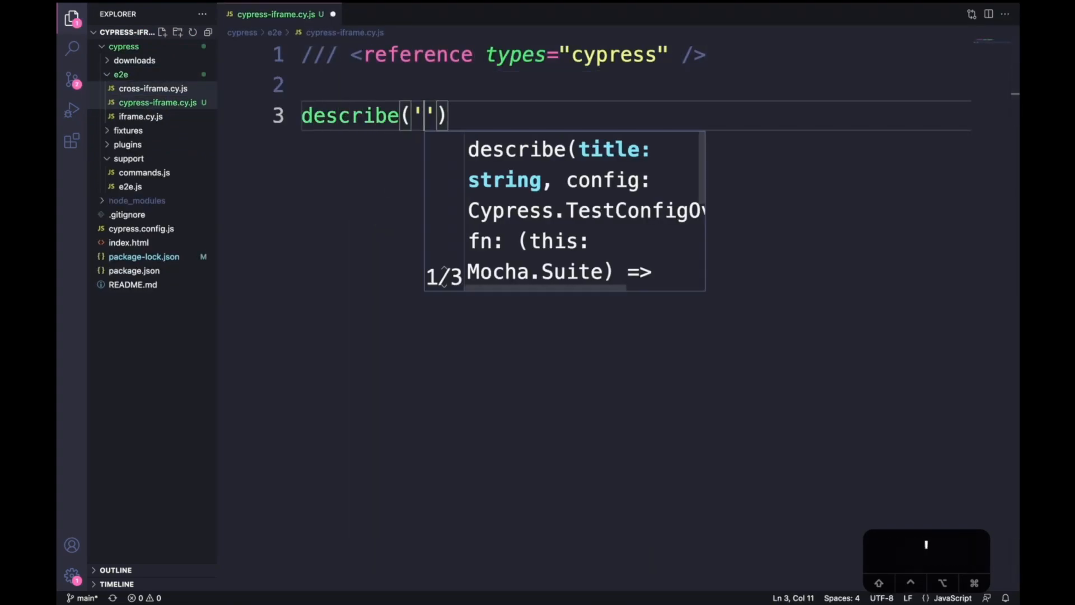
{"action": "type", "text": "iframe testing"}
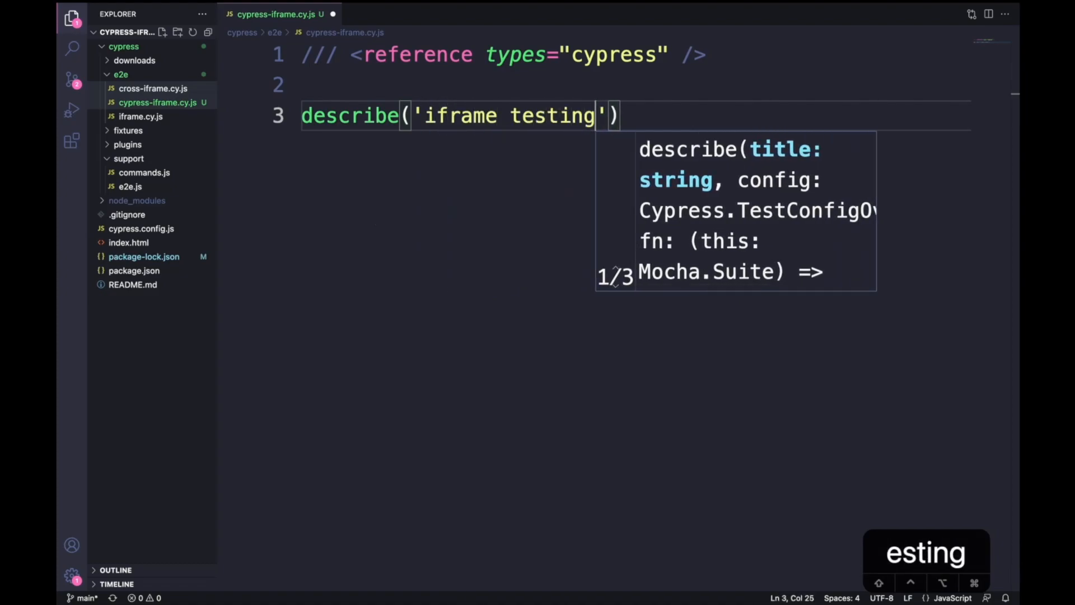
{"action": "type", "text": ", ()"}
{"action": "type", "text": "it('should switch"}
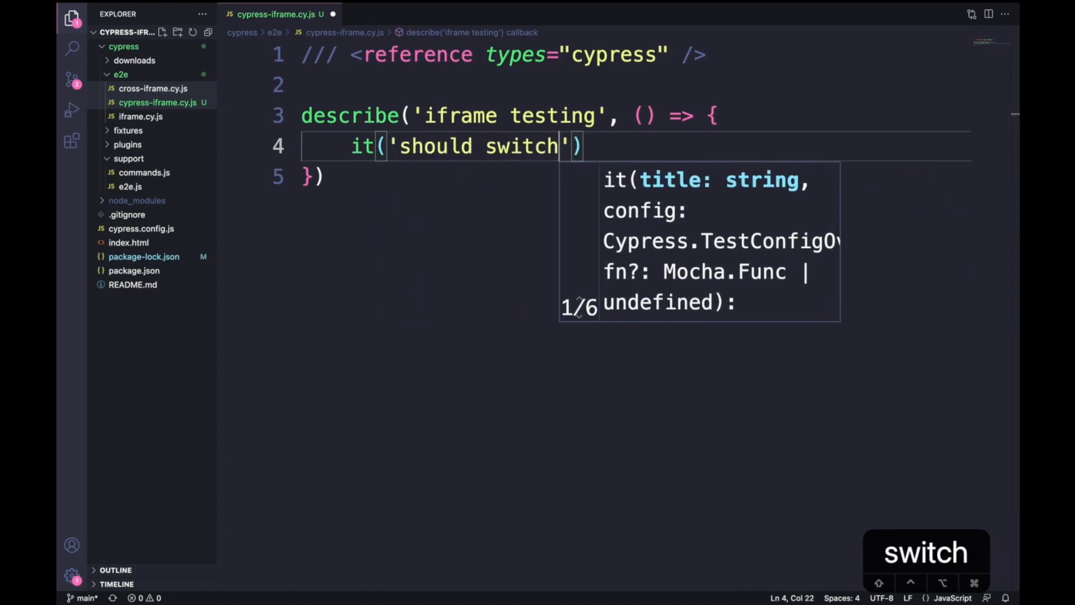
{"action": "type", "text": "to the iframe', ("}
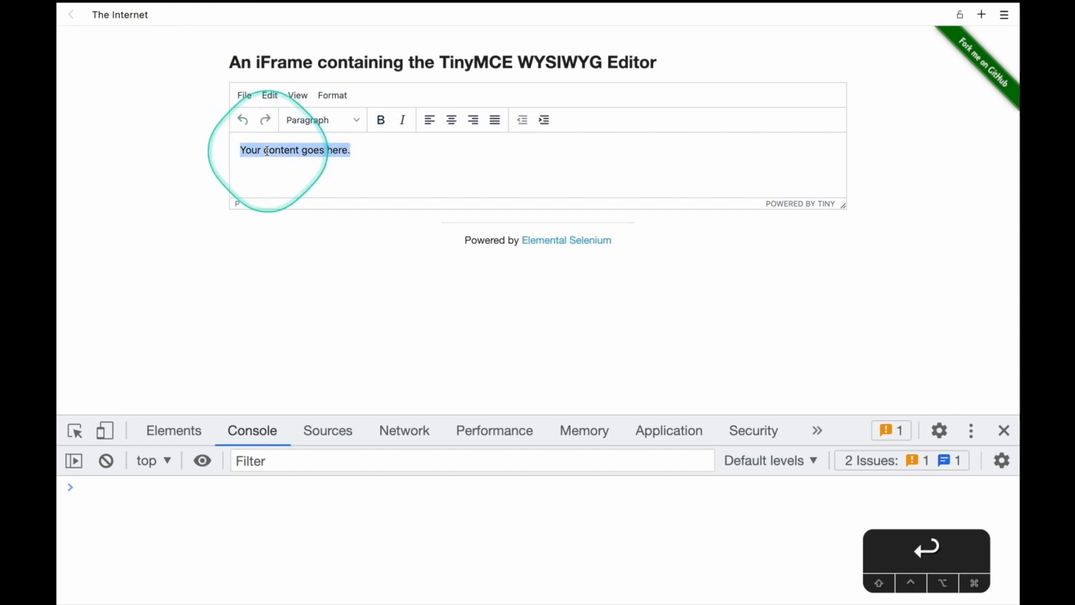
{"action": "type", "text": "hel"}
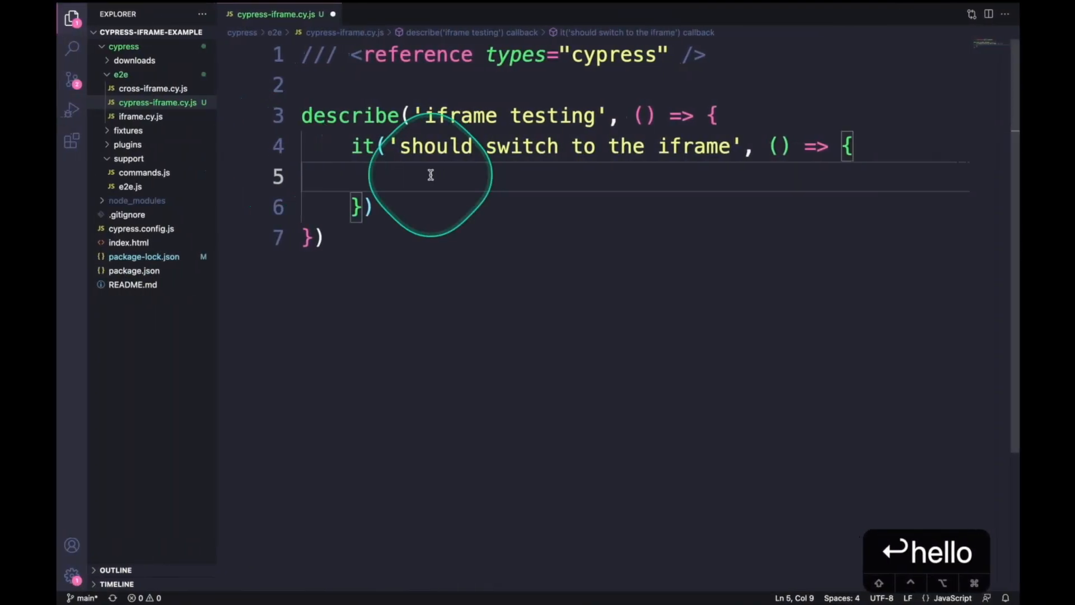
{"action": "type", "text": "cy.visit"}
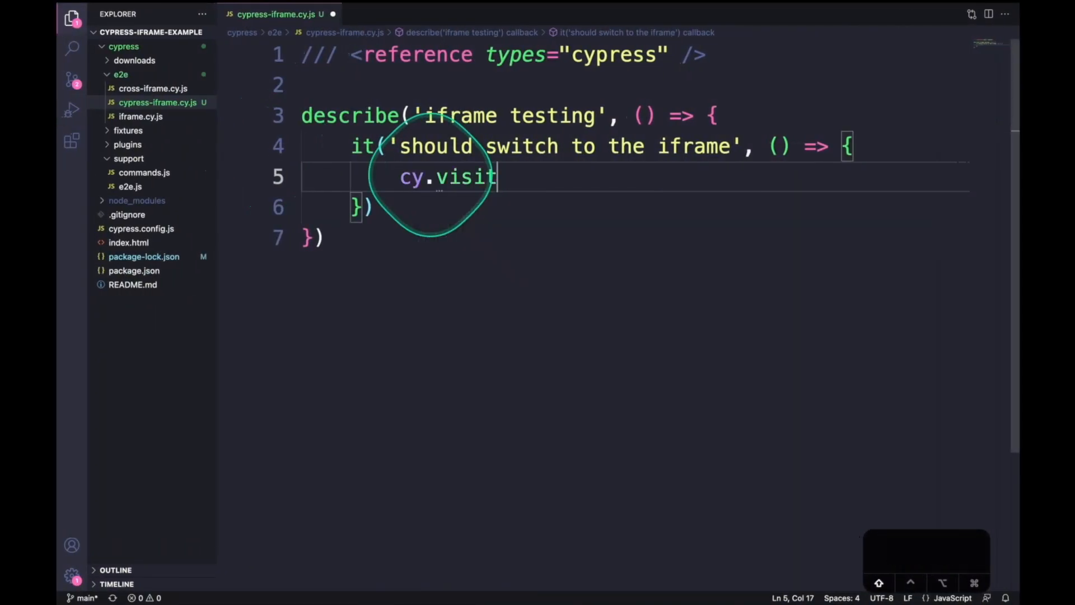
{"action": "type", "text": "('http://the-internet.herokuapp.com/iframe')"}
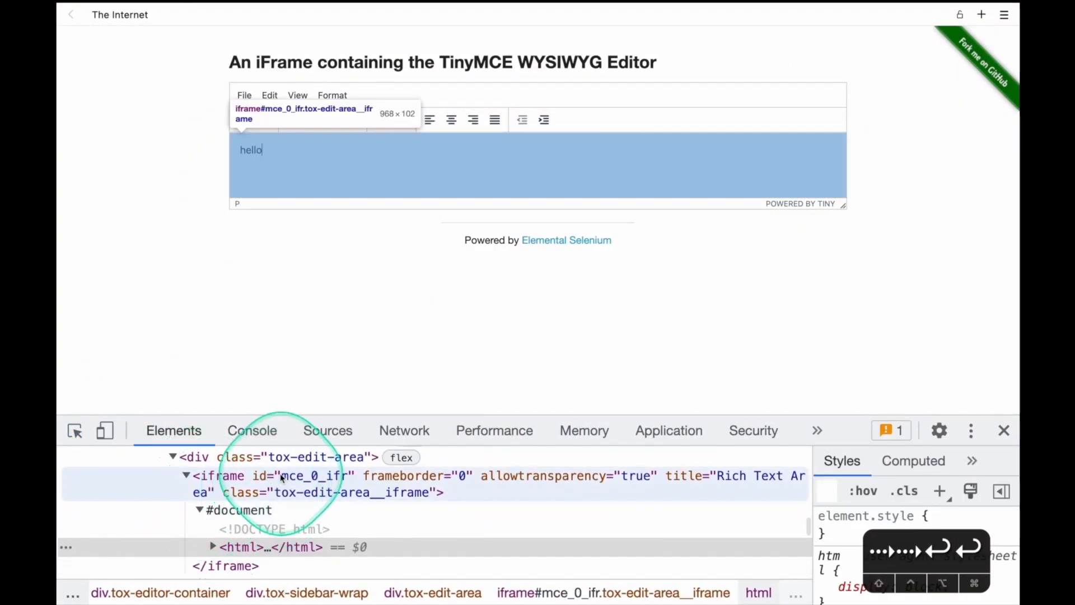
Take the iframe id from the page markup and add cy.get('#mce_0_ifr') to the test.
{"action": "left_click", "coordinate": [313, 476]}
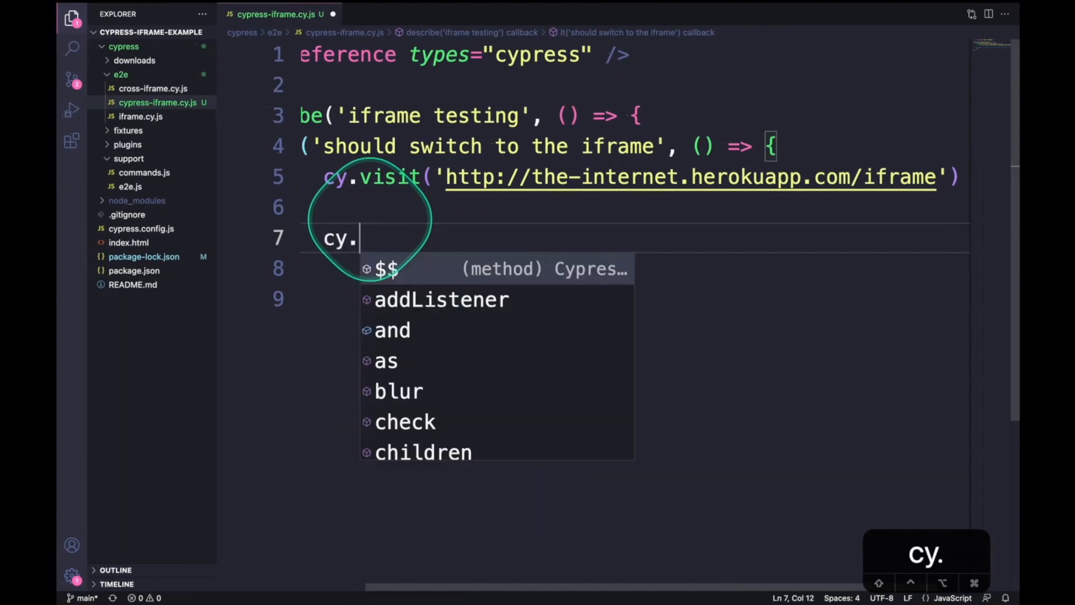
{"action": "type", "text": "get('')"}
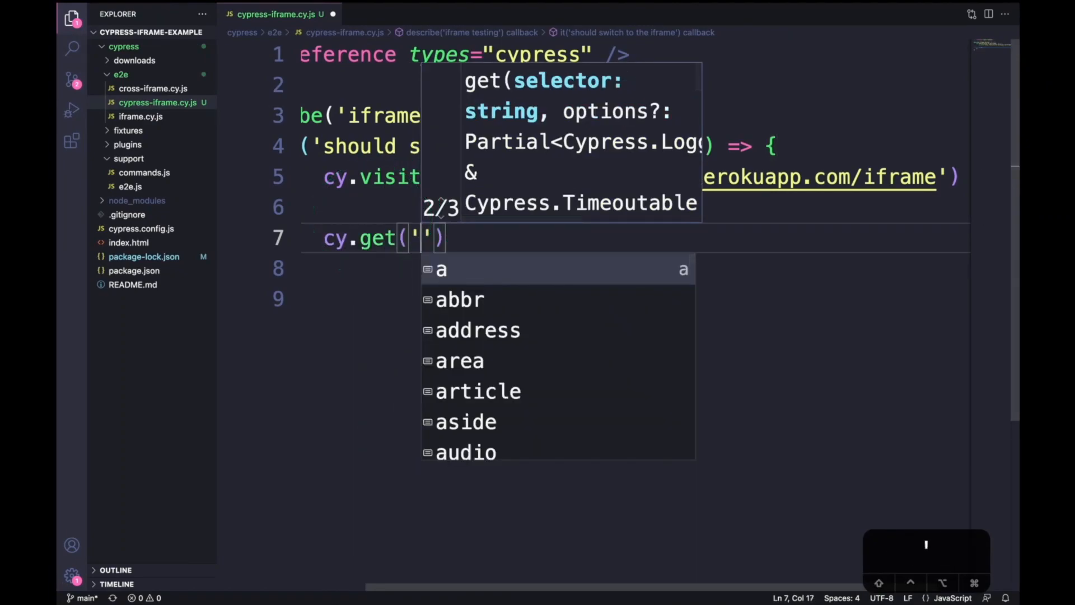
{"action": "type", "text": "#mce_0_ifr"}
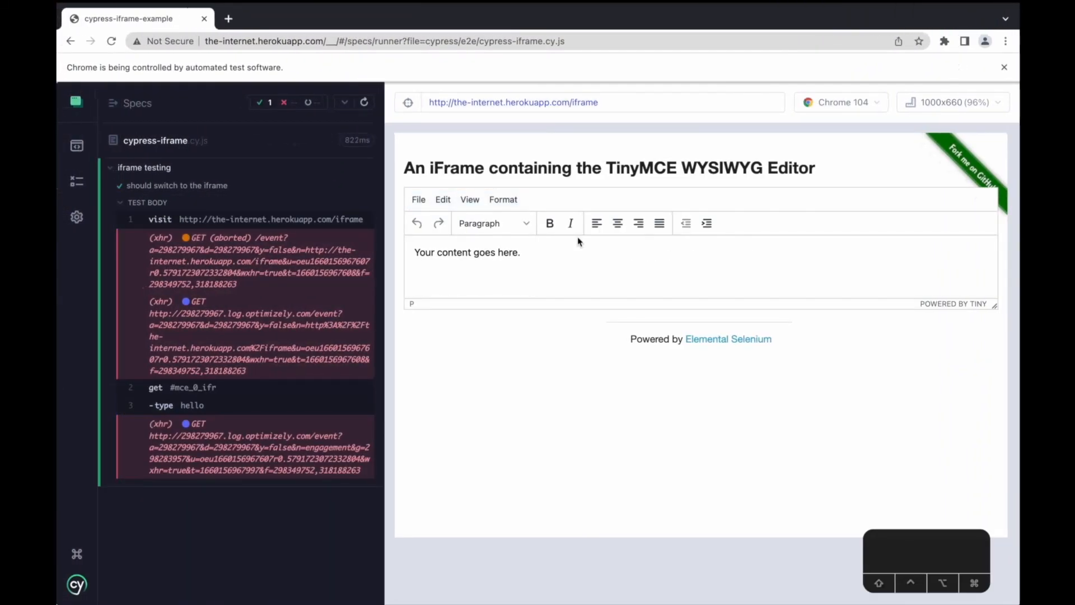
Inspect the runner, show the Console, and print the get and type steps' details for mce_0_ifr.
{"action": "right_click", "coordinate": [194, 387]}
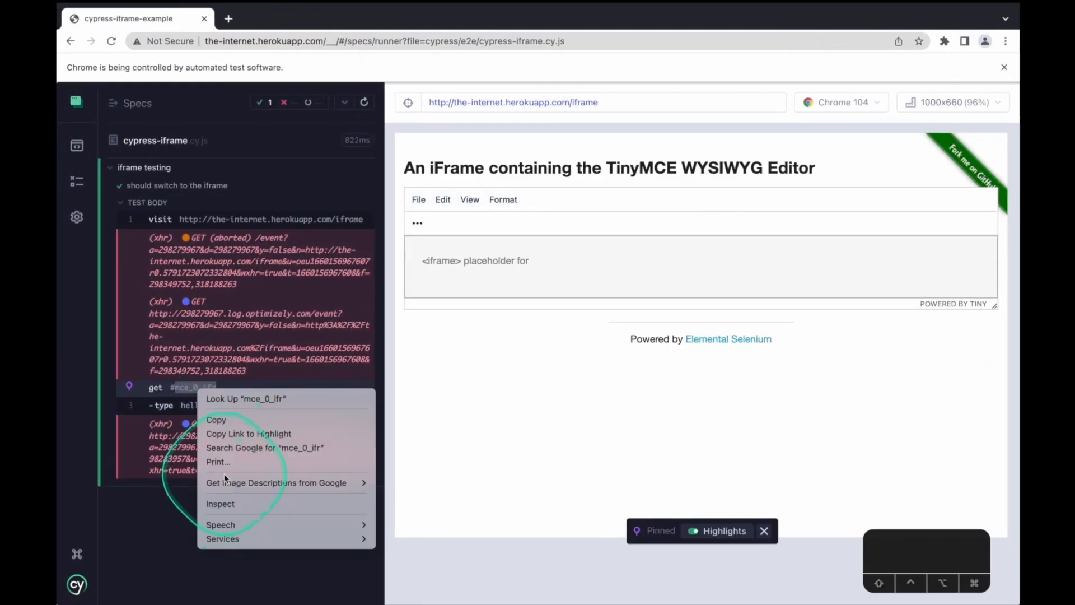
{"action": "left_click", "coordinate": [220, 503]}
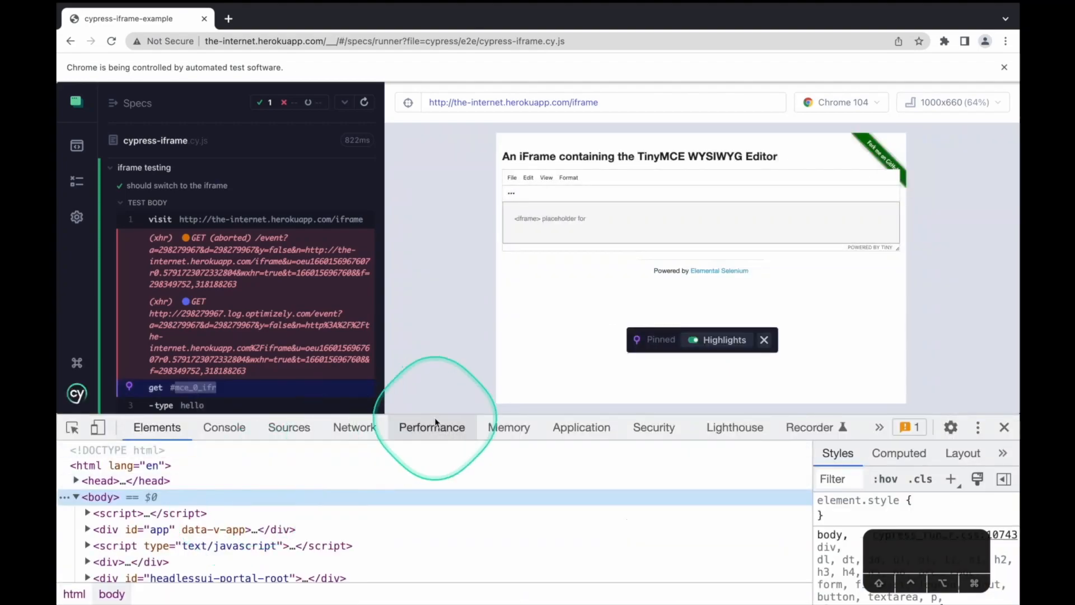
{"action": "left_click", "coordinate": [224, 426]}
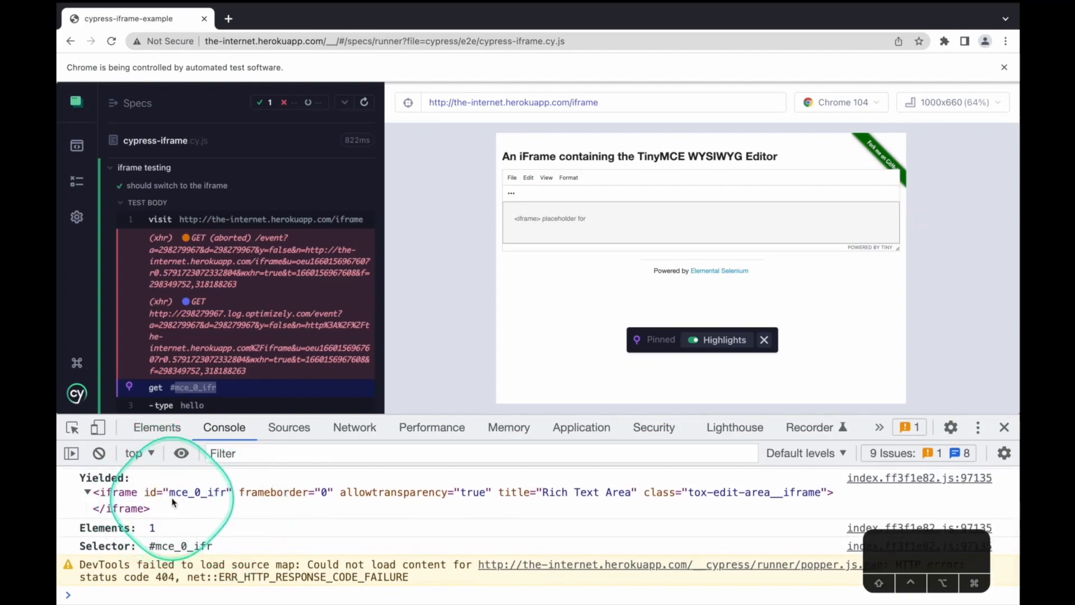
{"action": "left_click", "coordinate": [176, 404]}
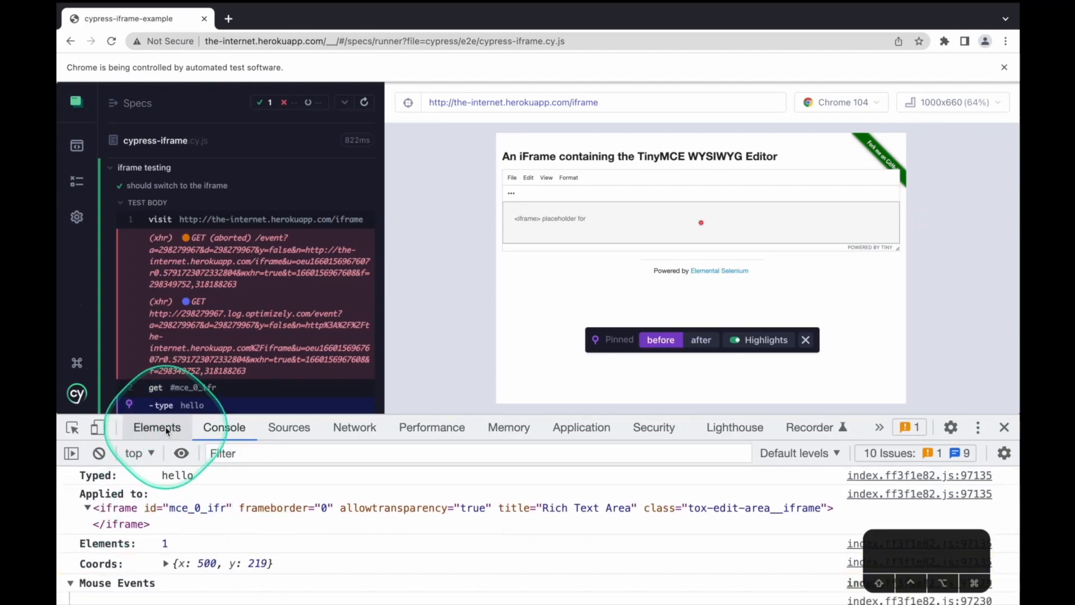
{"action": "left_click", "coordinate": [156, 426]}
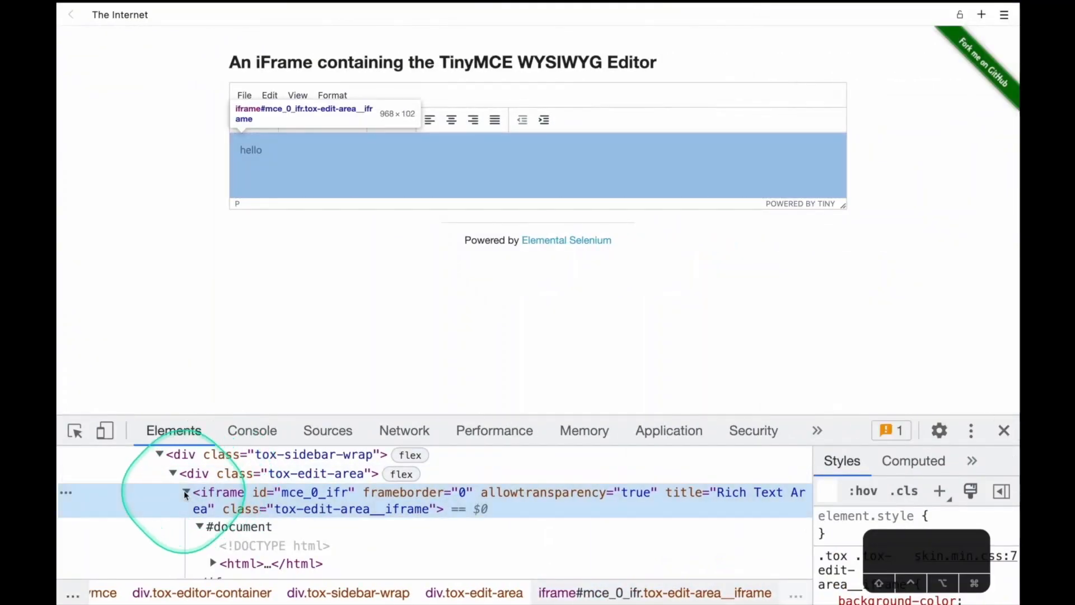
Expand the mce_0_ifr iframe in Elements and select its embedded #document node.
{"action": "left_click", "coordinate": [191, 491]}
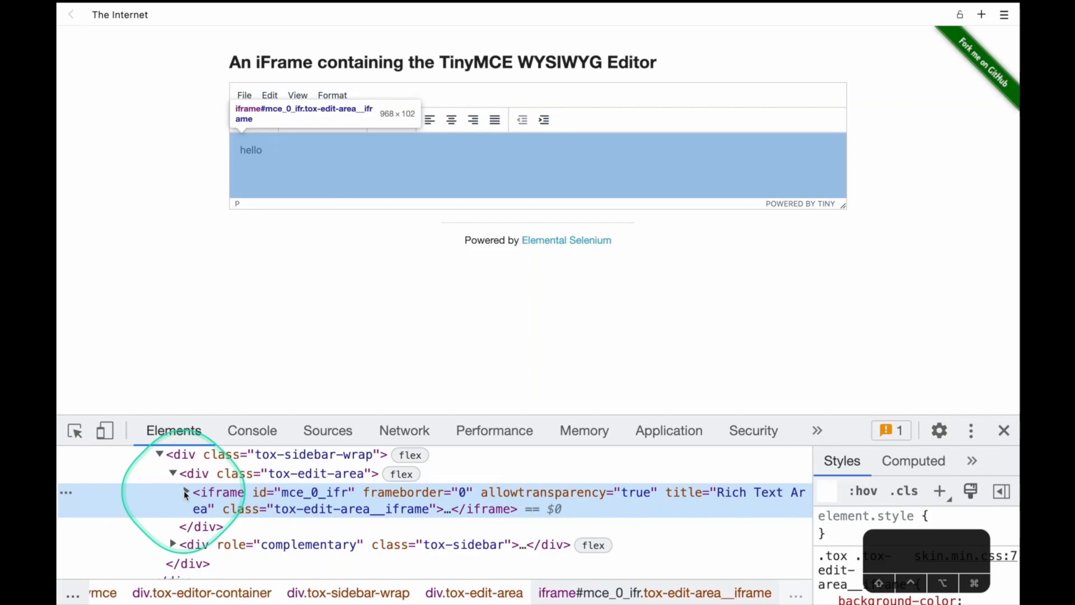
{"action": "left_click", "coordinate": [185, 492]}
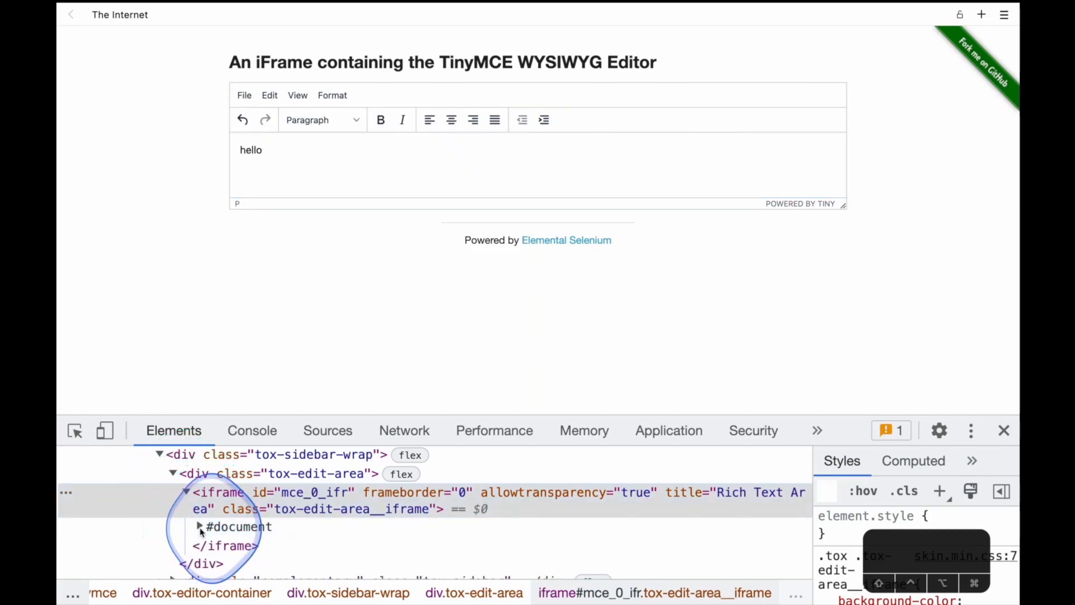
{"action": "left_click", "coordinate": [199, 526]}
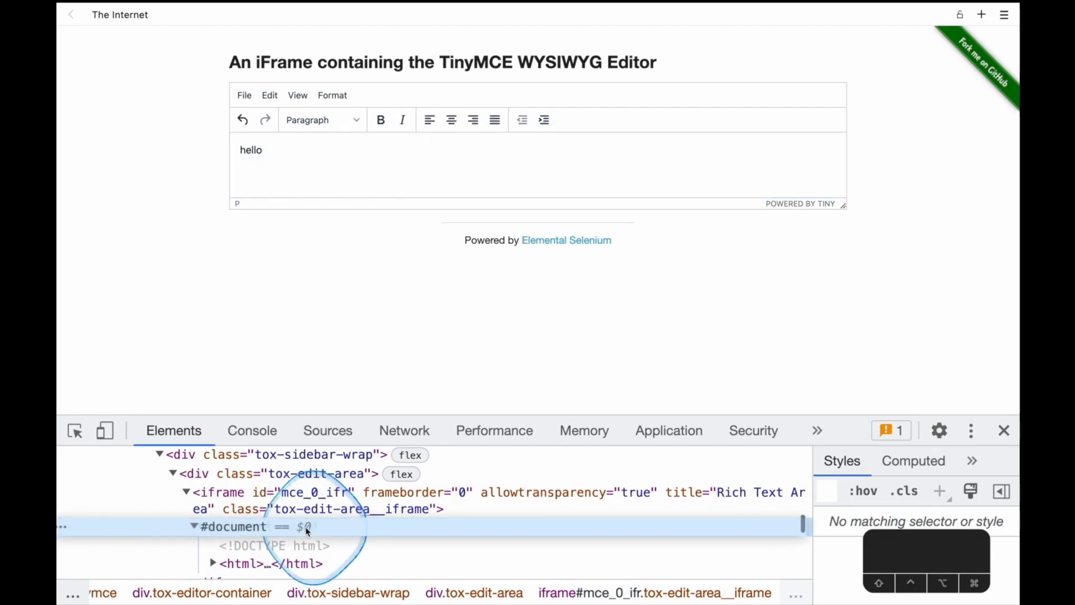
{"action": "left_click", "coordinate": [233, 527]}
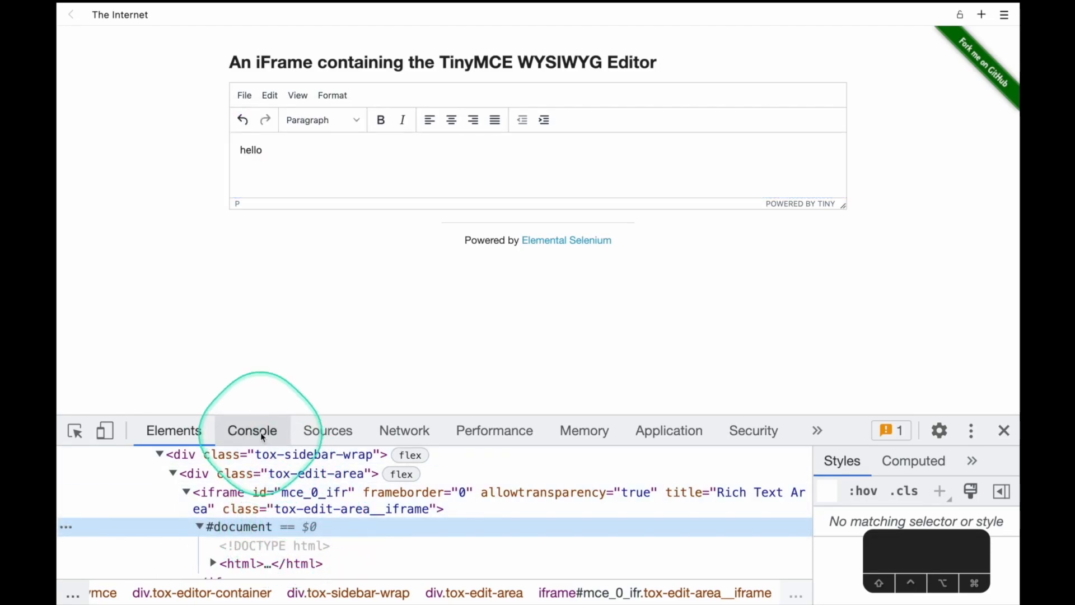
Query $0.body in the Console running inside the iframe's context.
{"action": "left_click", "coordinate": [252, 430]}
{"action": "type", "text": "$"}
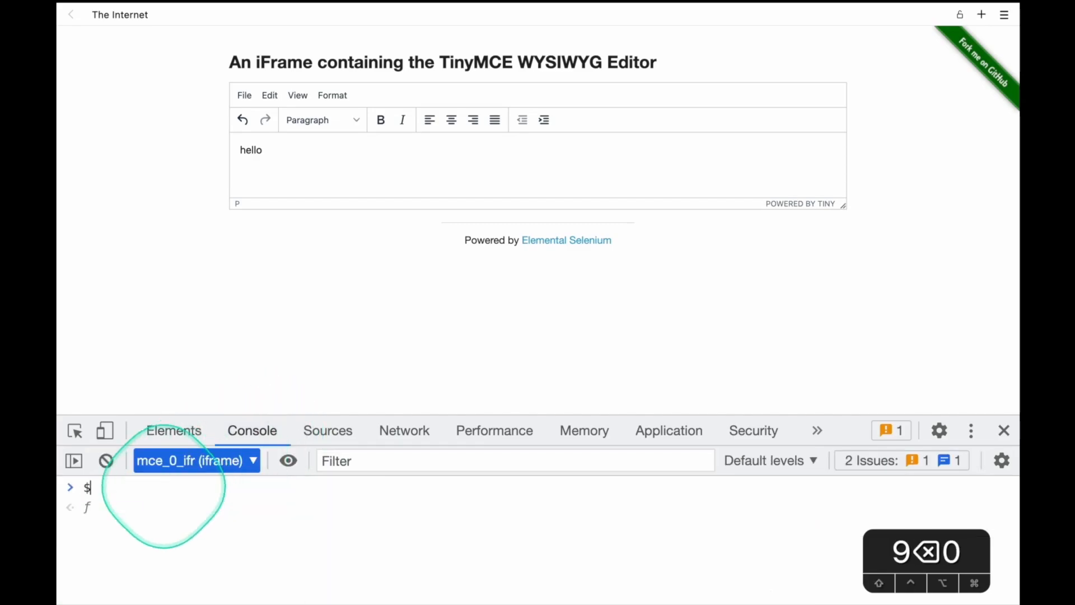
{"action": "type", "text": "0.body"}
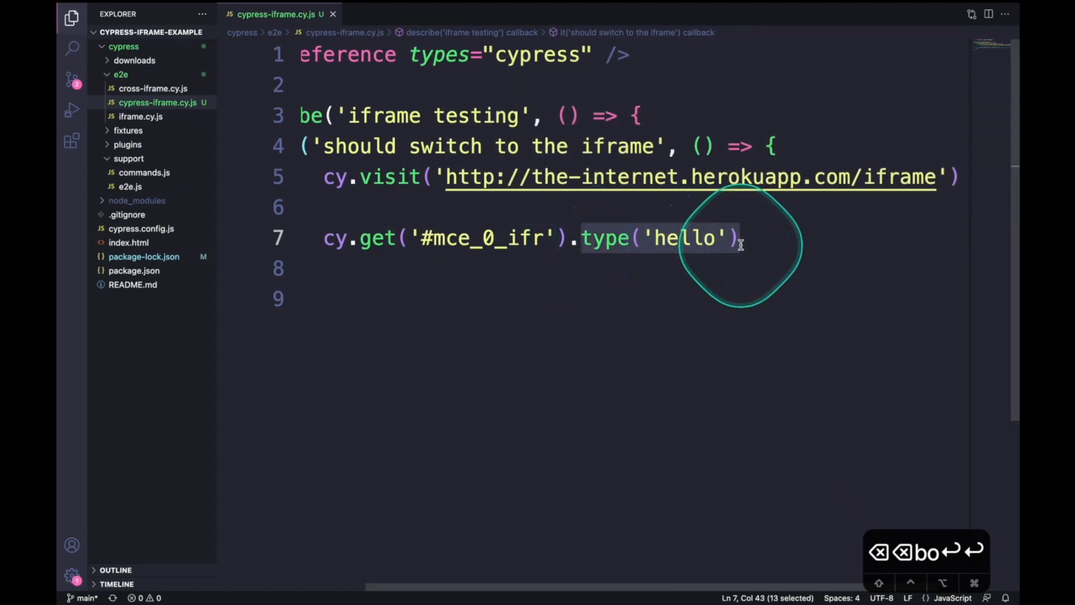
Replace the type step with .its('0.contentDocument.body') and print that query's output to the console.
{"action": "key", "text": "Delete"}
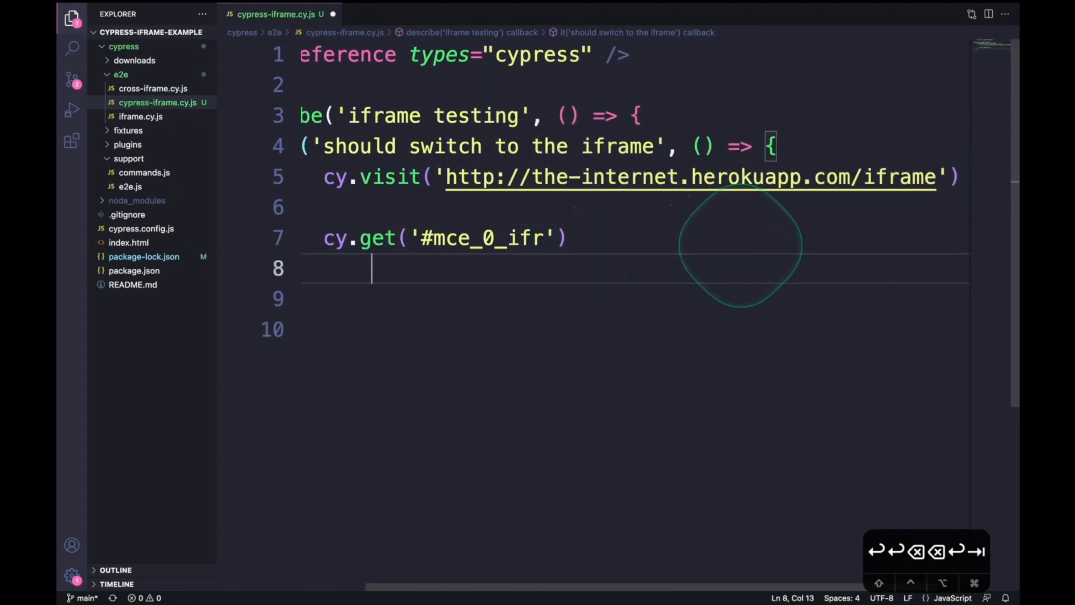
{"action": "type", "text": ".its('0')"}
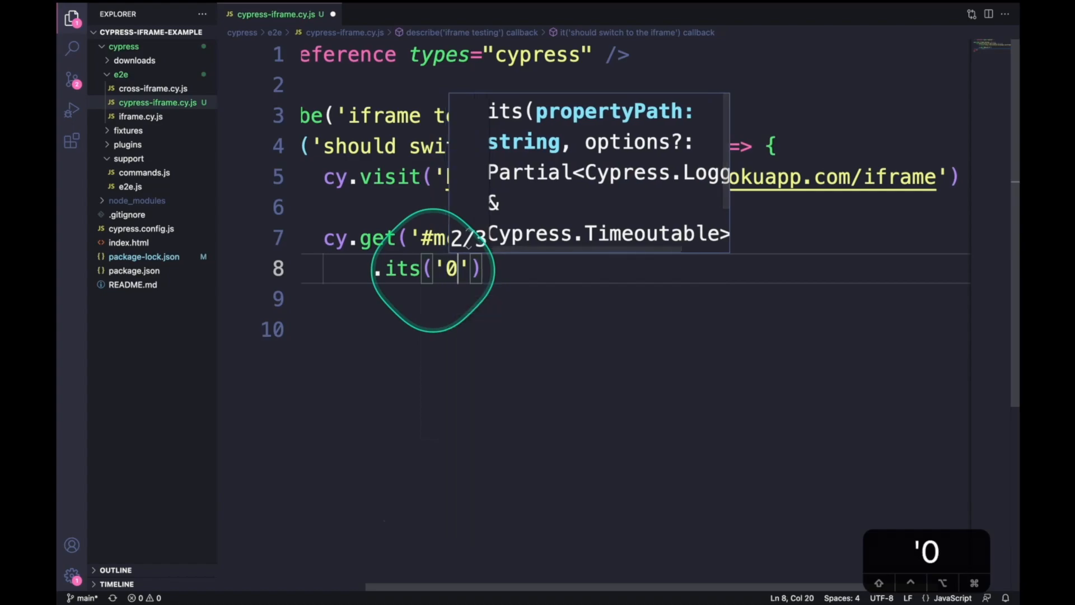
{"action": "type", "text": ".con"}
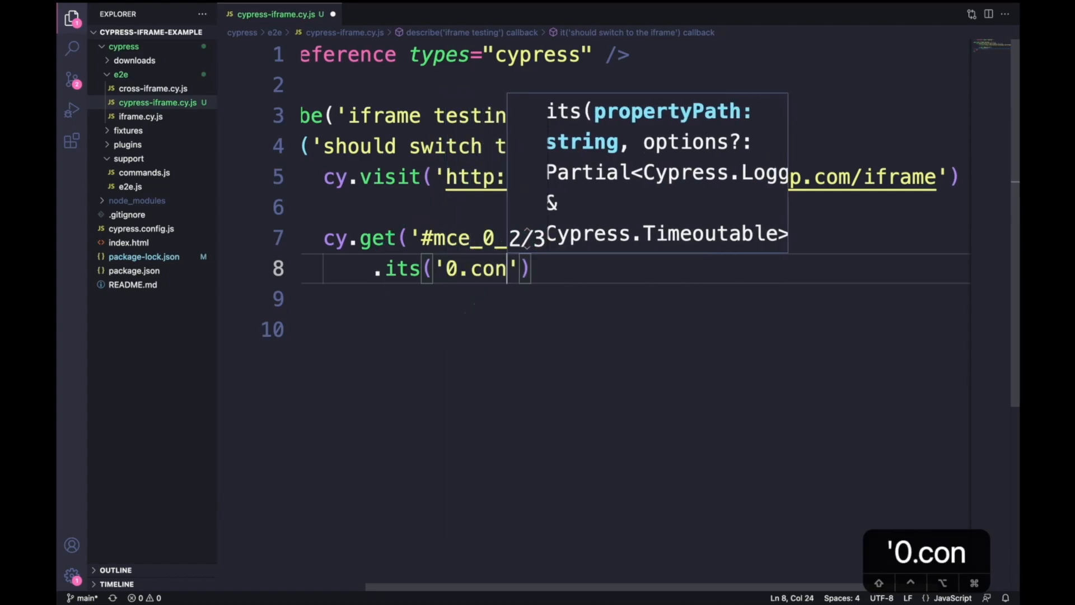
{"action": "type", "text": "tentDocument."}
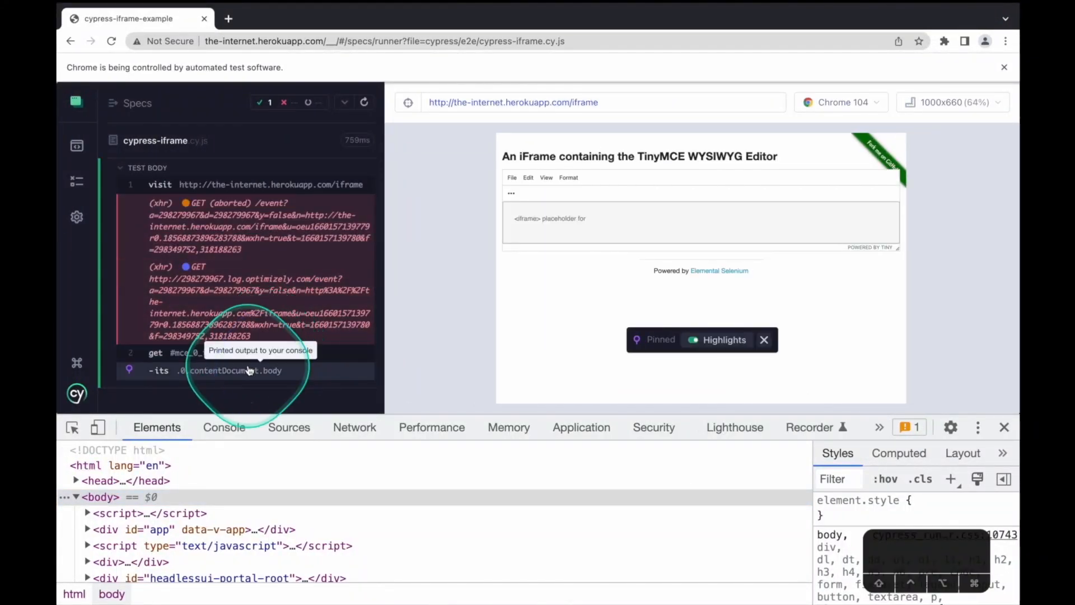
{"action": "left_click", "coordinate": [224, 427]}
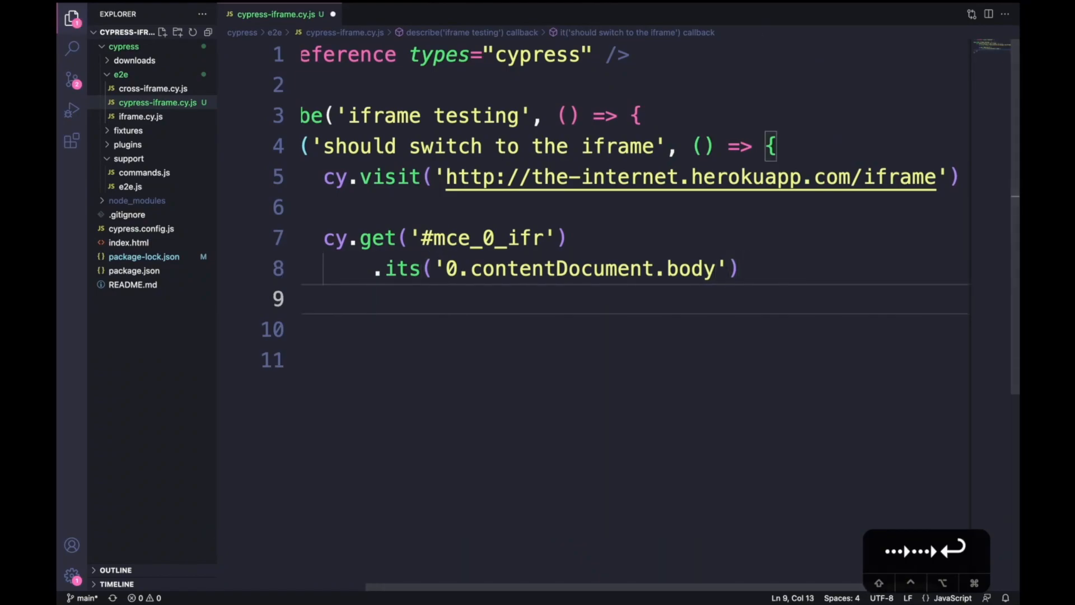
Chain .should('be.visible') and .then(cy.wrap) onto the iframe body query.
{"action": "type", "text": ".should('be'"}
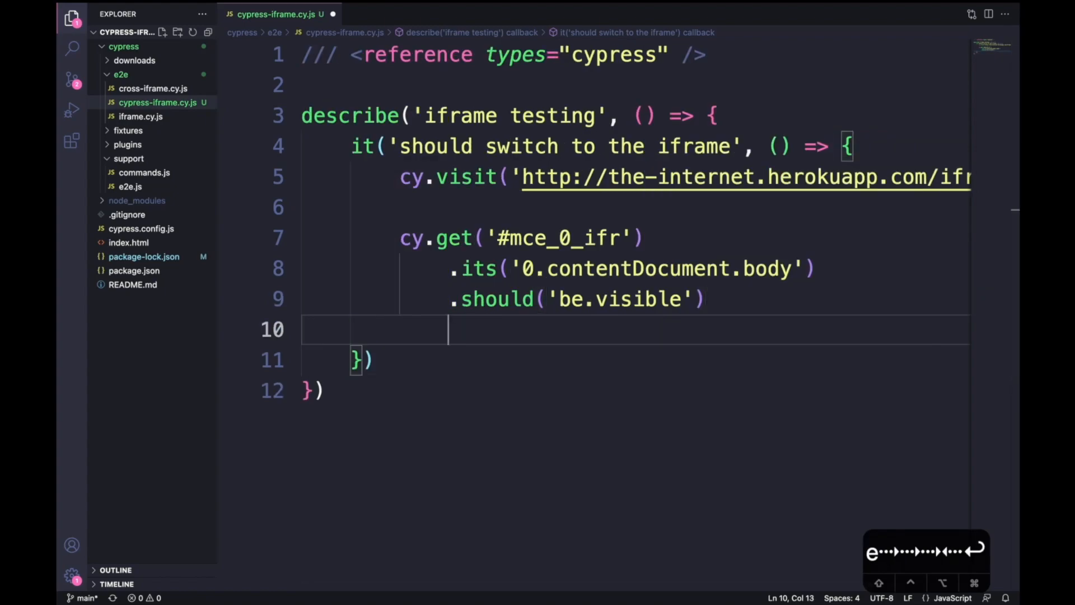
{"action": "type", "text": ".then(cy."}
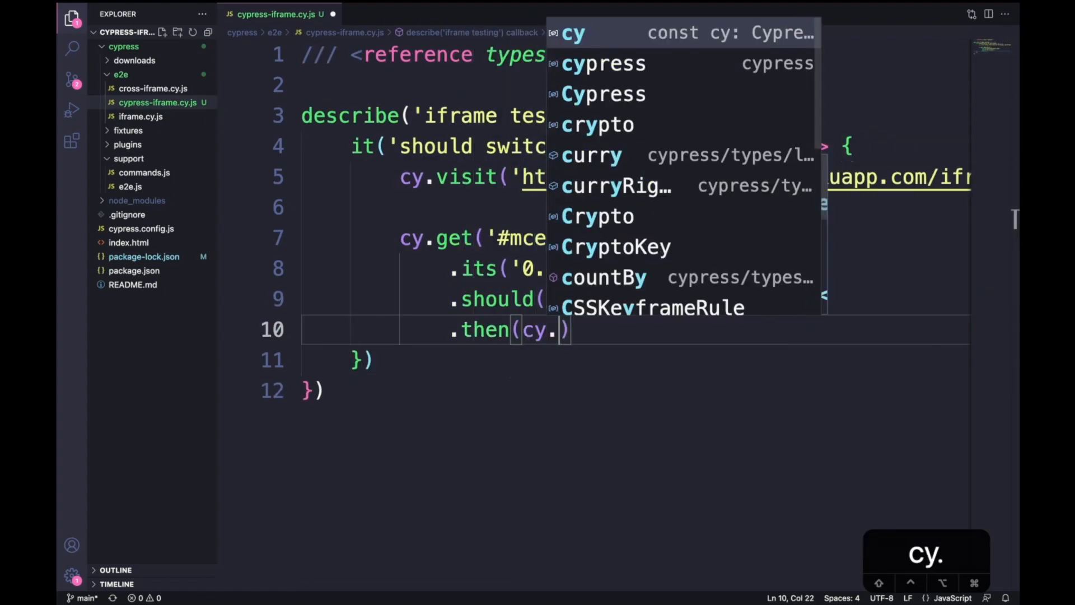
{"action": "type", "text": "wrap"}
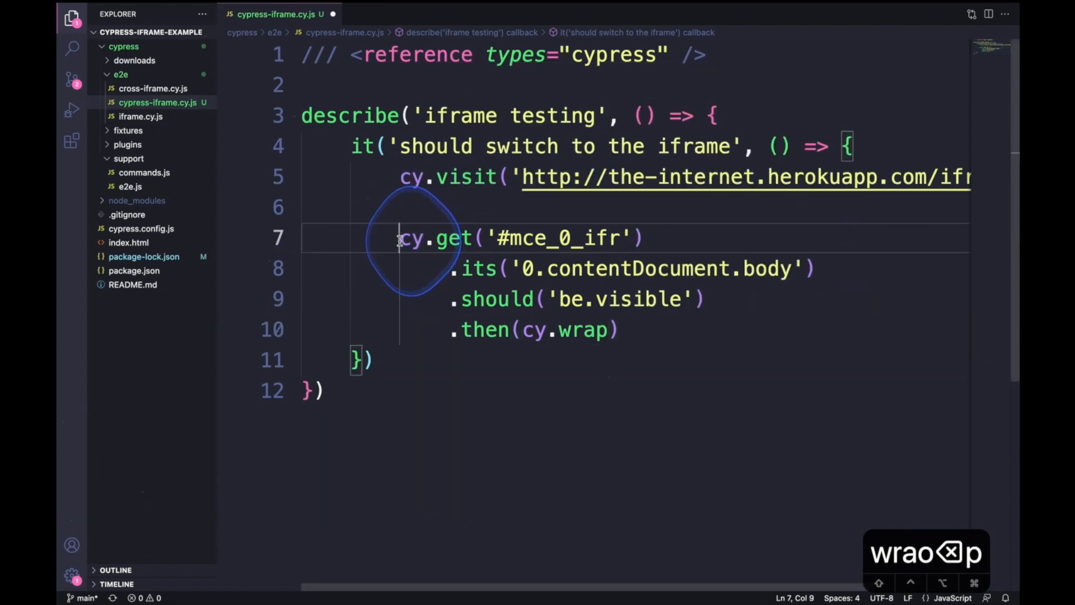
Store the chain in a const iframe and start an iframe.clear() call.
{"action": "type", "text": "const"}
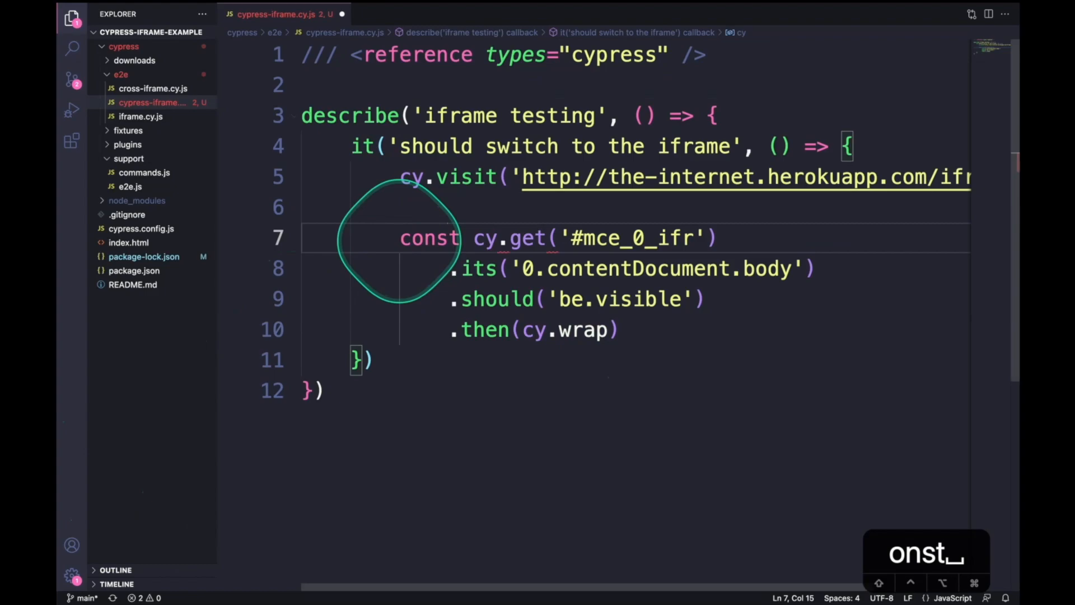
{"action": "type", "text": "iframe"}
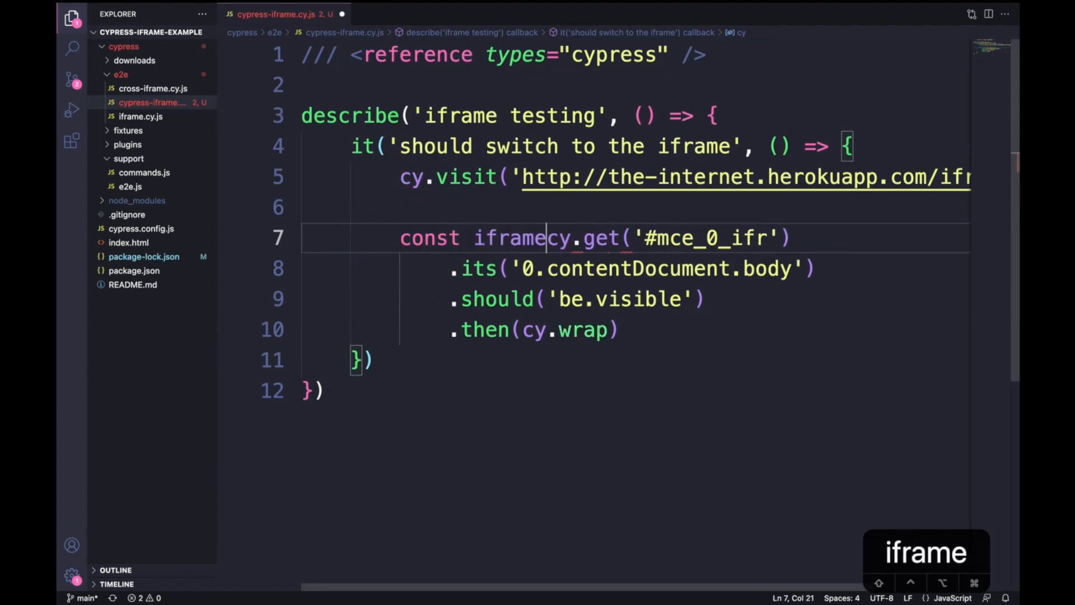
{"action": "type", "text": "iframe.clear("}
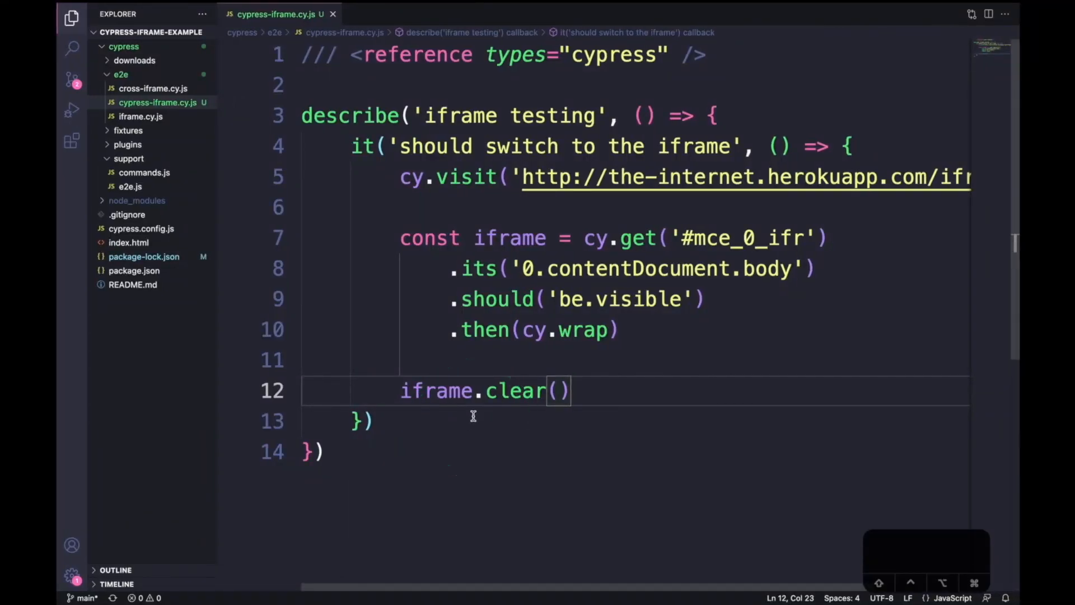
Type hello! into the cleared iframe and click the '[aria-label="Bold"]' button.
{"action": "type", "text": ".type('h')"}
{"action": "type", "text": "cy.get("}
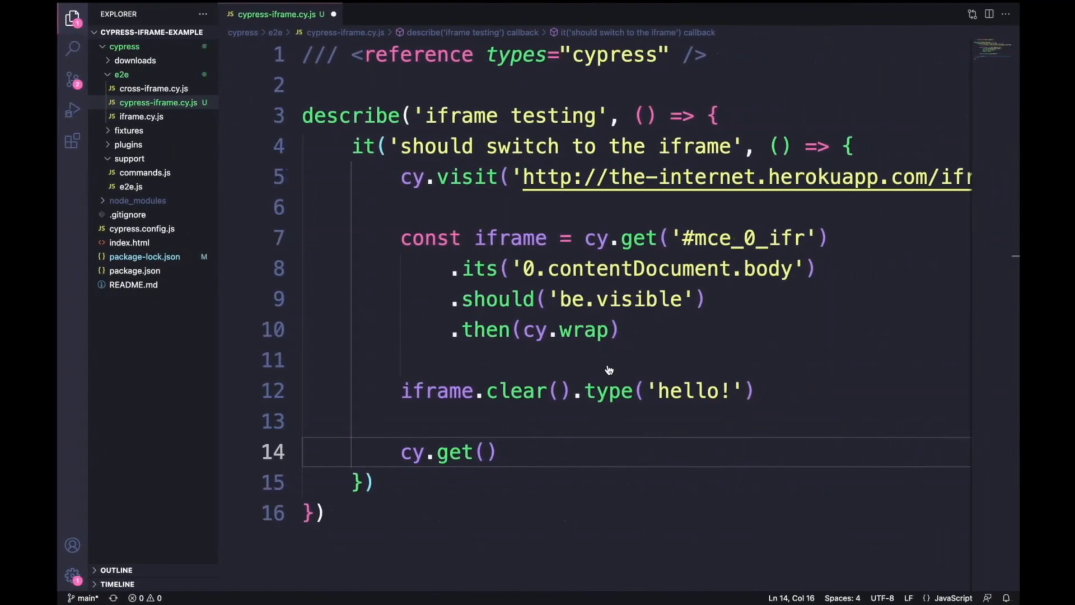
{"action": "type", "text": "'[aria-label=\"Bold\"]'"}
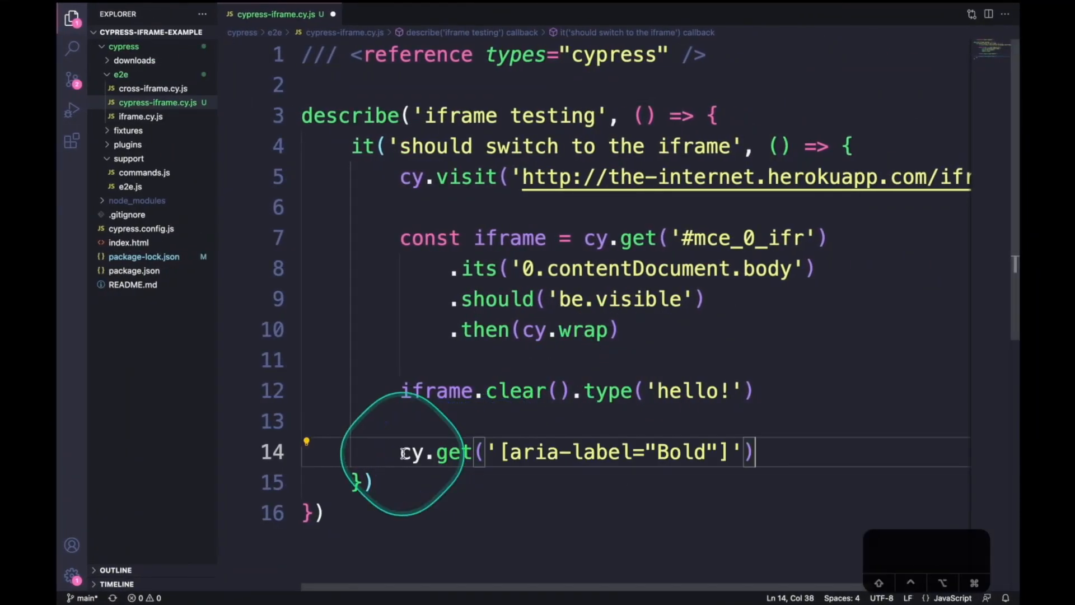
{"action": "type", "text": ".click("}
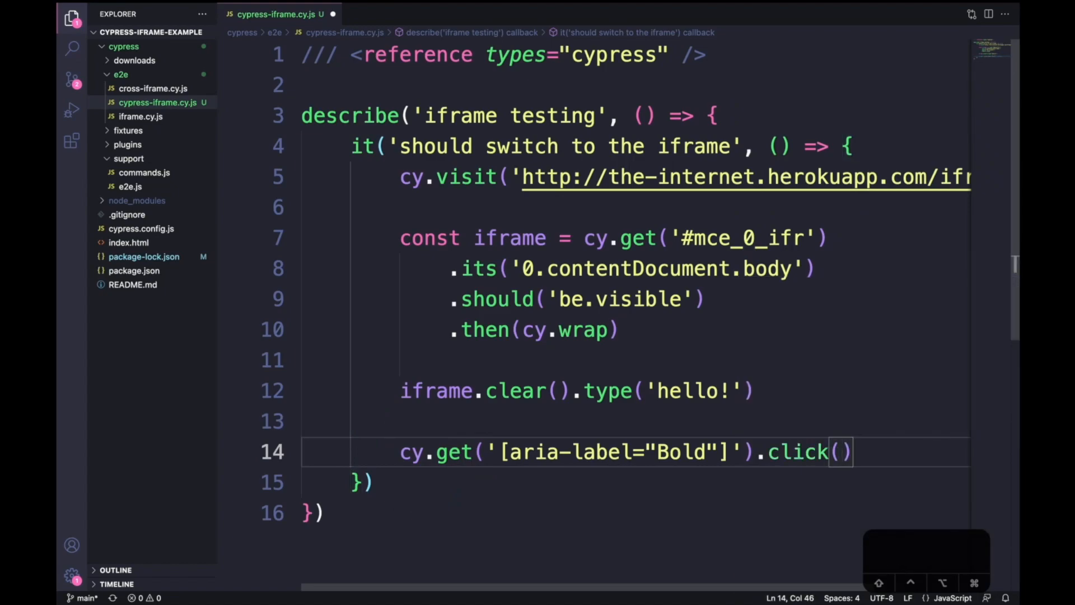
Add {cmd+a} select-all after hello!, then move to the commands.js file.
{"action": "left_click", "coordinate": [731, 391]}
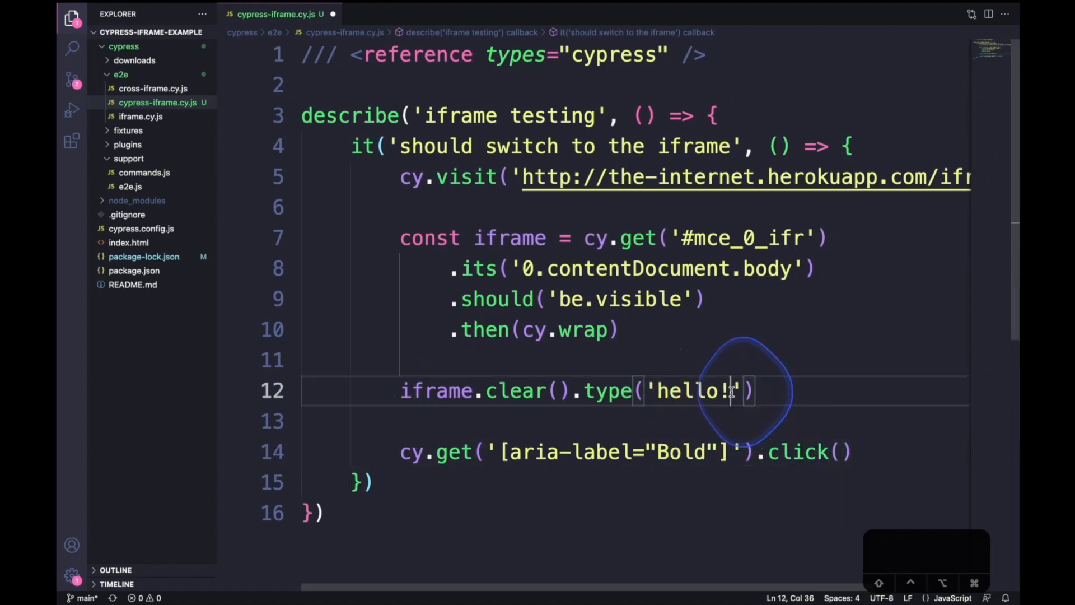
{"action": "type", "text": "{cm"}
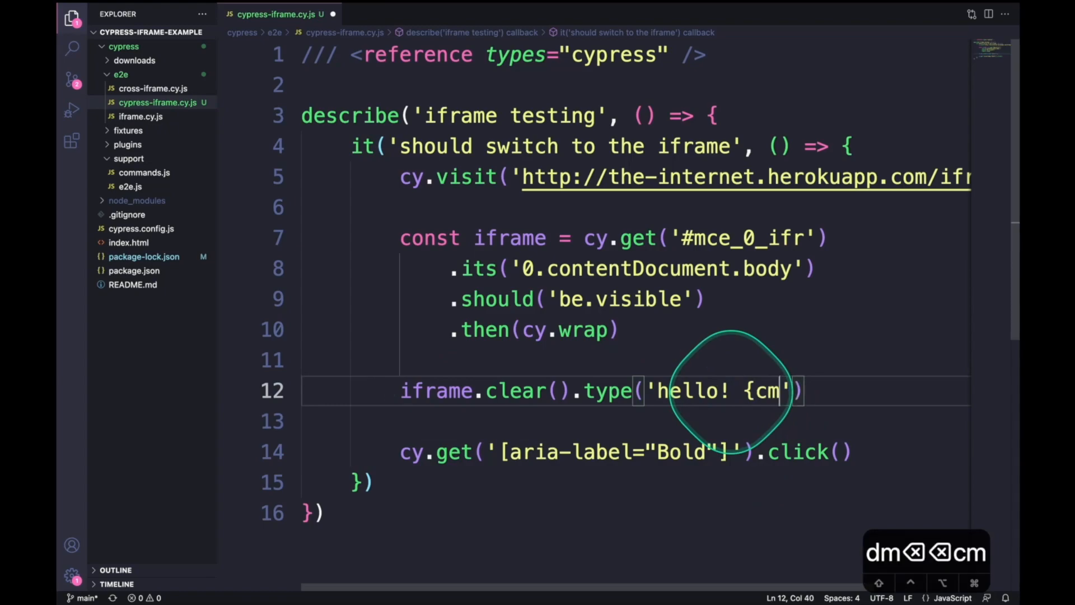
{"action": "type", "text": "d+a}"}
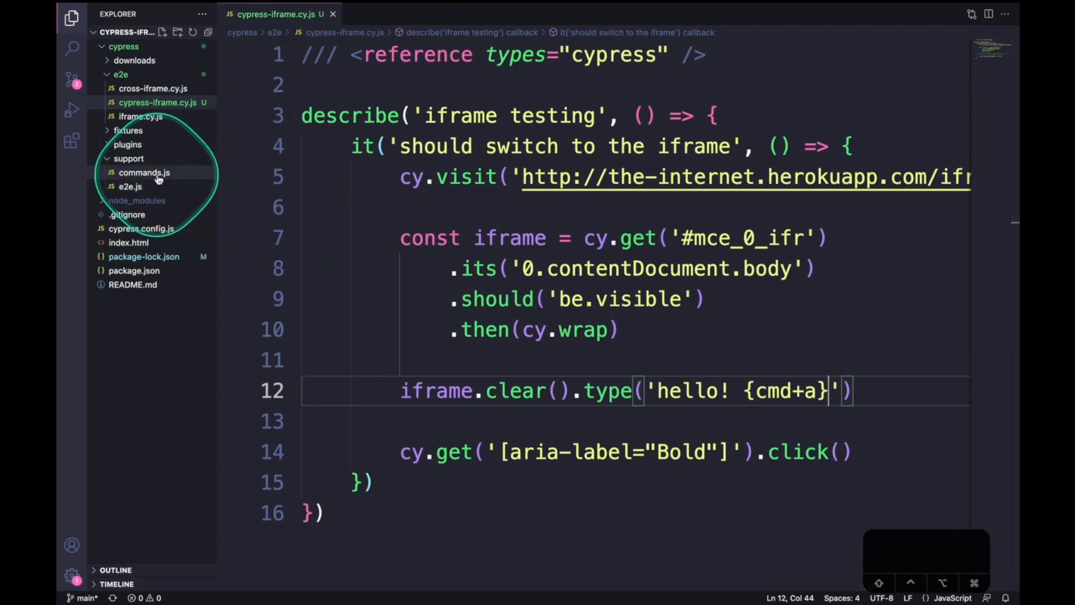
{"action": "left_click", "coordinate": [144, 173]}
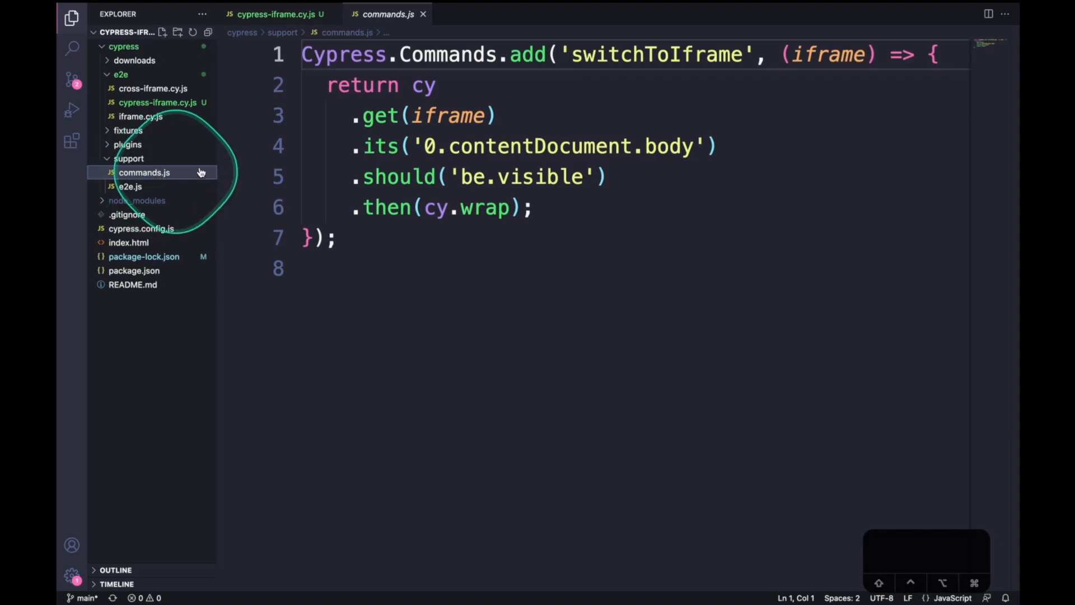
{"action": "mouse_move", "coordinate": [445, 54]}
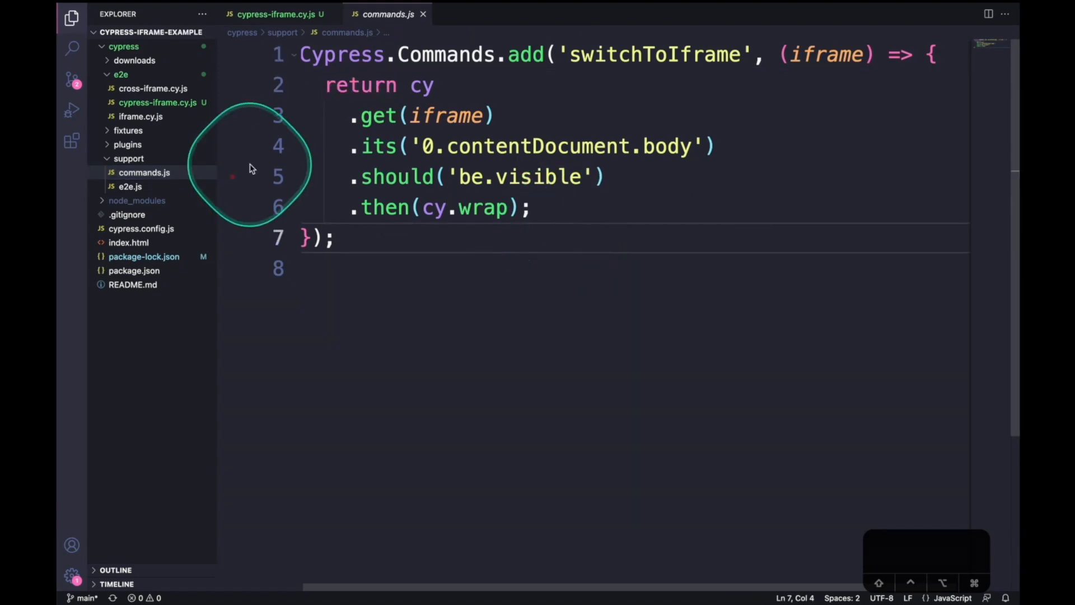
Back in the spec, start replacing the iframe chain with cy.switchToIframe('#mce_0_ifr').
{"action": "left_click", "coordinate": [155, 102]}
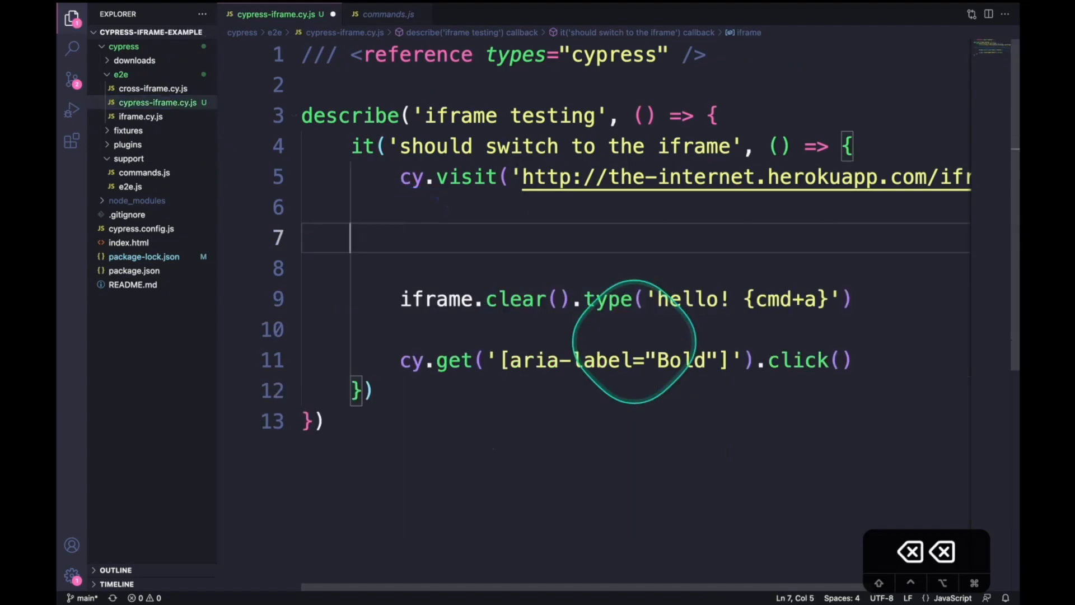
{"action": "type", "text": "cy.s"}
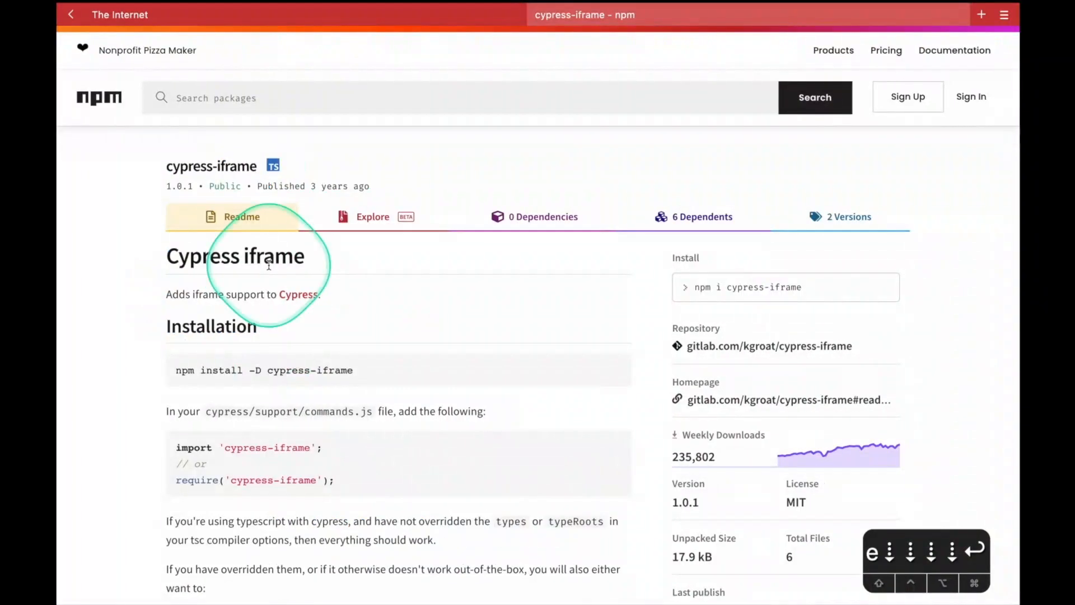
{"action": "mouse_move", "coordinate": [374, 185]}
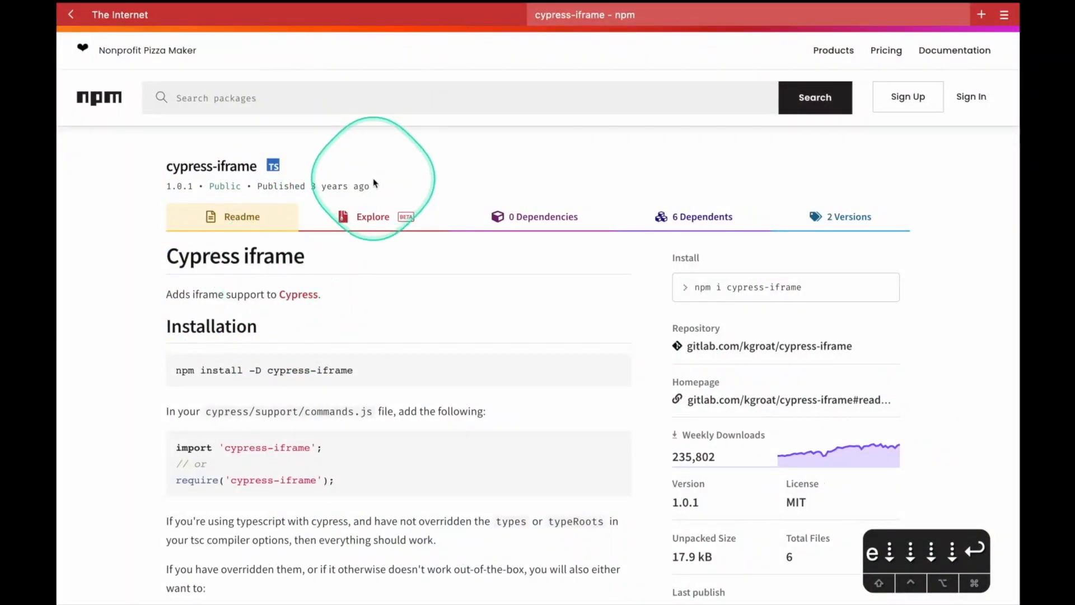
Review the cypress-iframe Readme's Installation and frameLoaded/iframe usage alongside cypress/support/e2e.js.
{"action": "scroll", "scroll_direction": "down", "scroll_amount": 3}
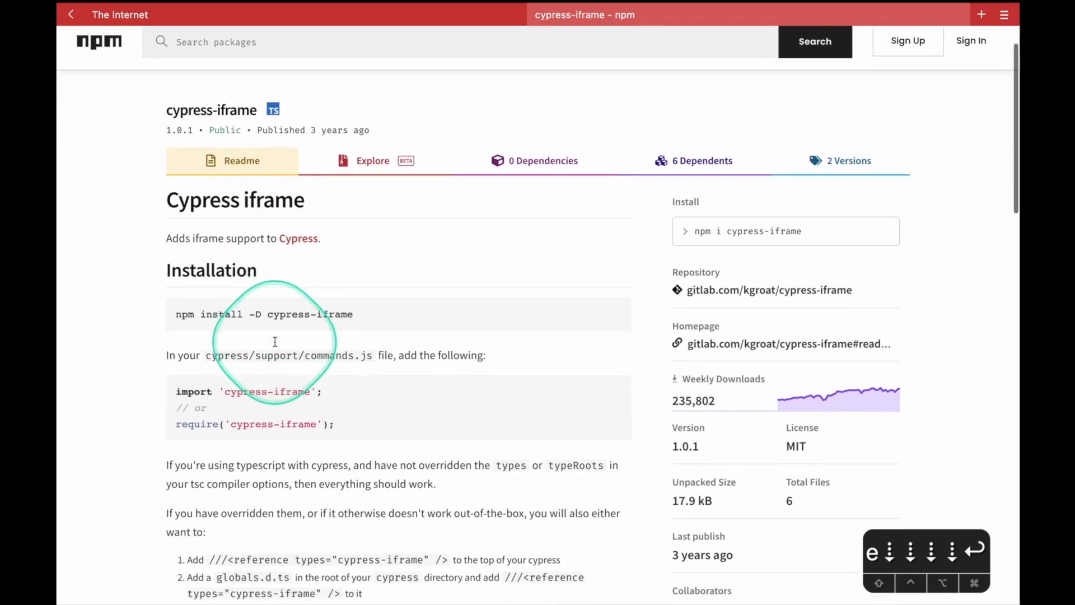
{"action": "scroll", "scroll_direction": "down", "scroll_amount": 3}
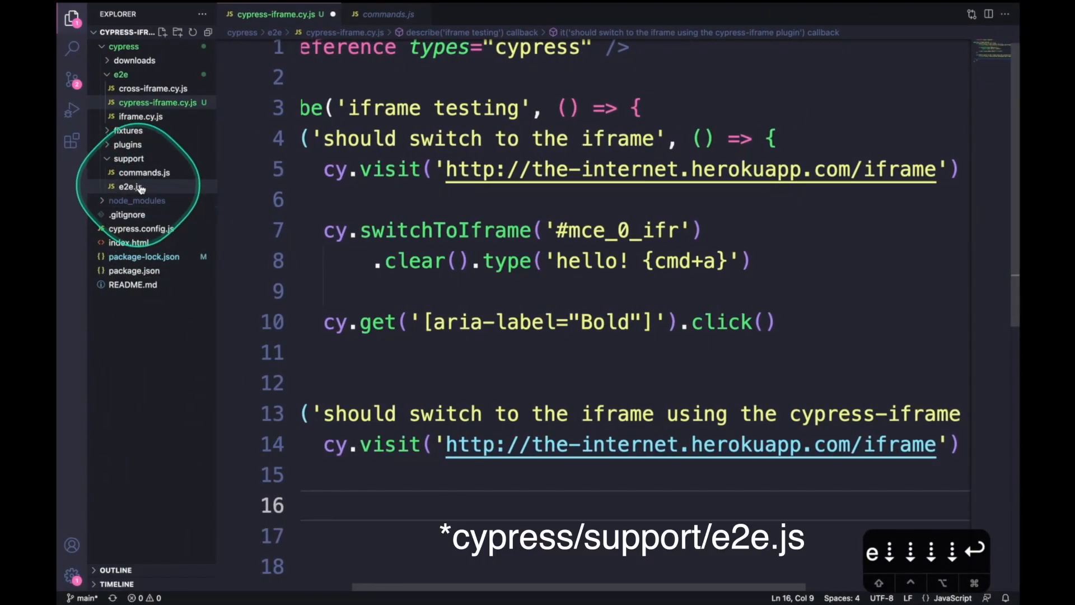
{"action": "left_click", "coordinate": [129, 187]}
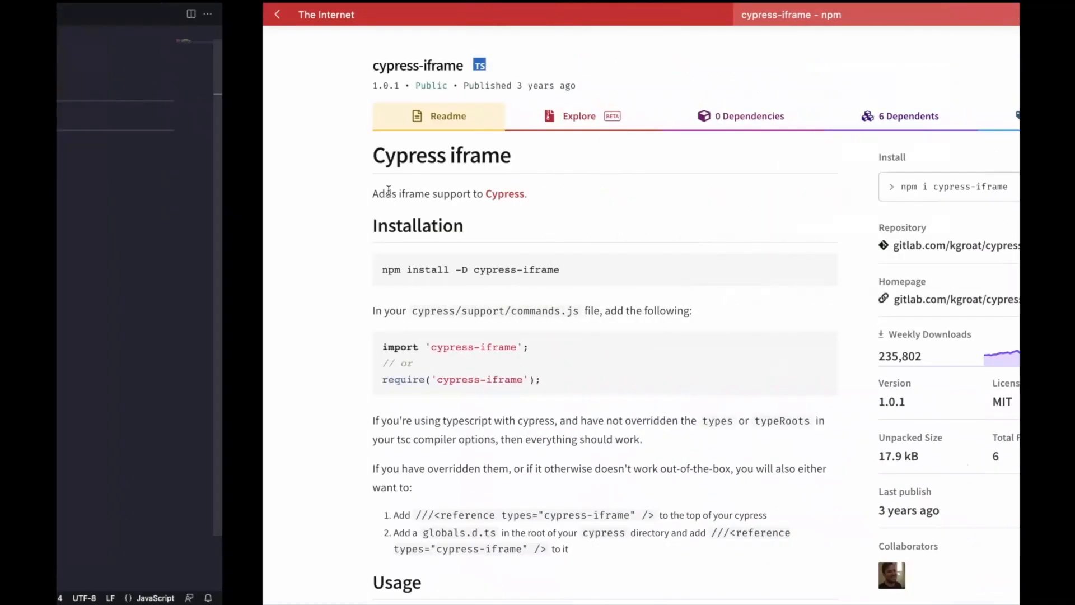
{"action": "scroll", "scroll_direction": "down", "scroll_amount": 3}
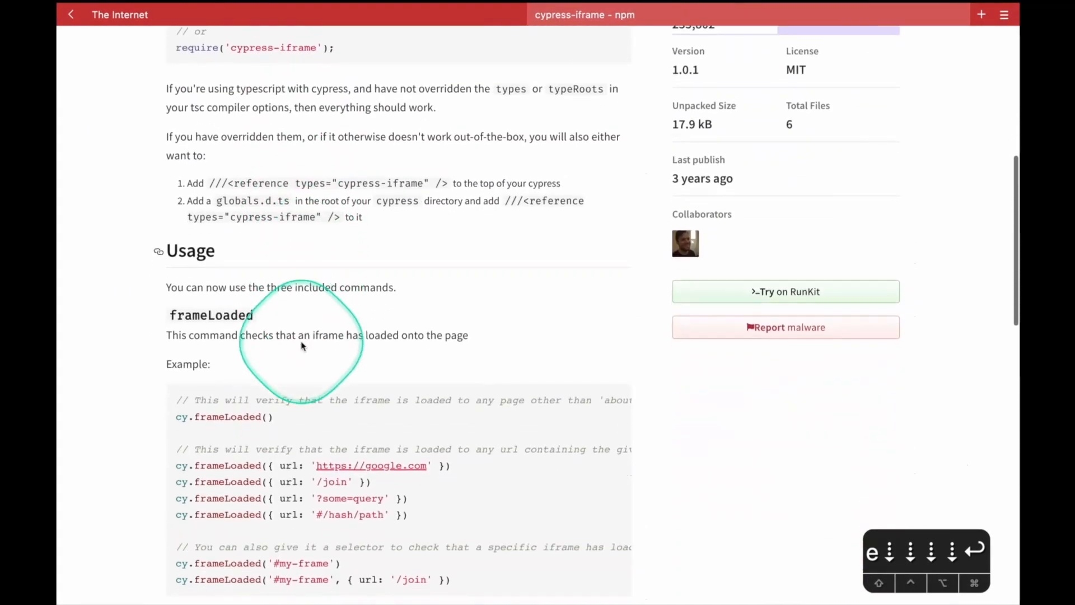
{"action": "scroll", "scroll_direction": "down", "scroll_amount": 3}
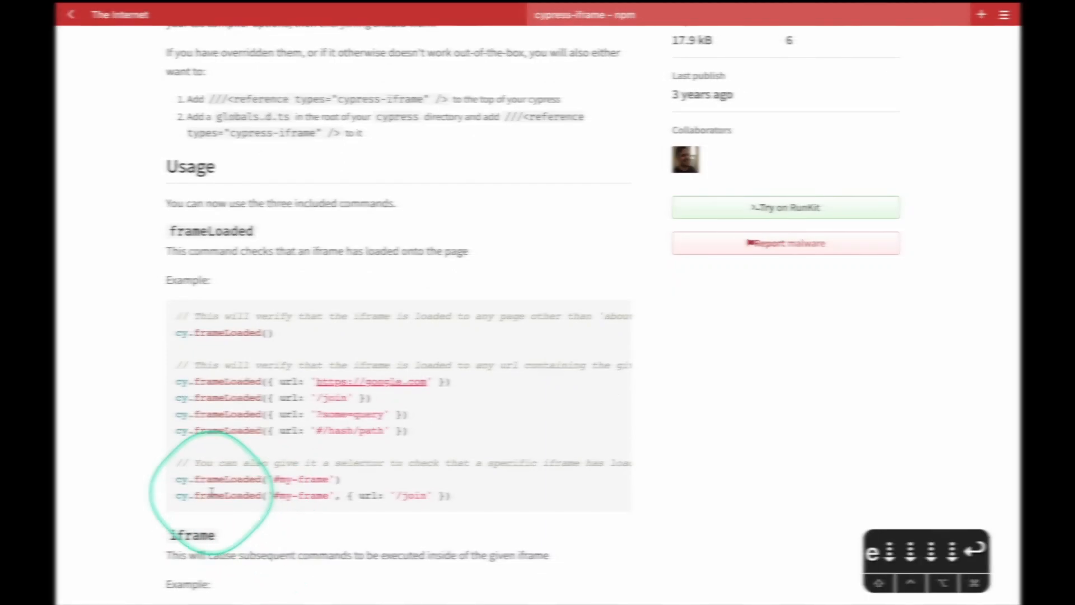
{"action": "scroll", "scroll_direction": "down", "scroll_amount": 3}
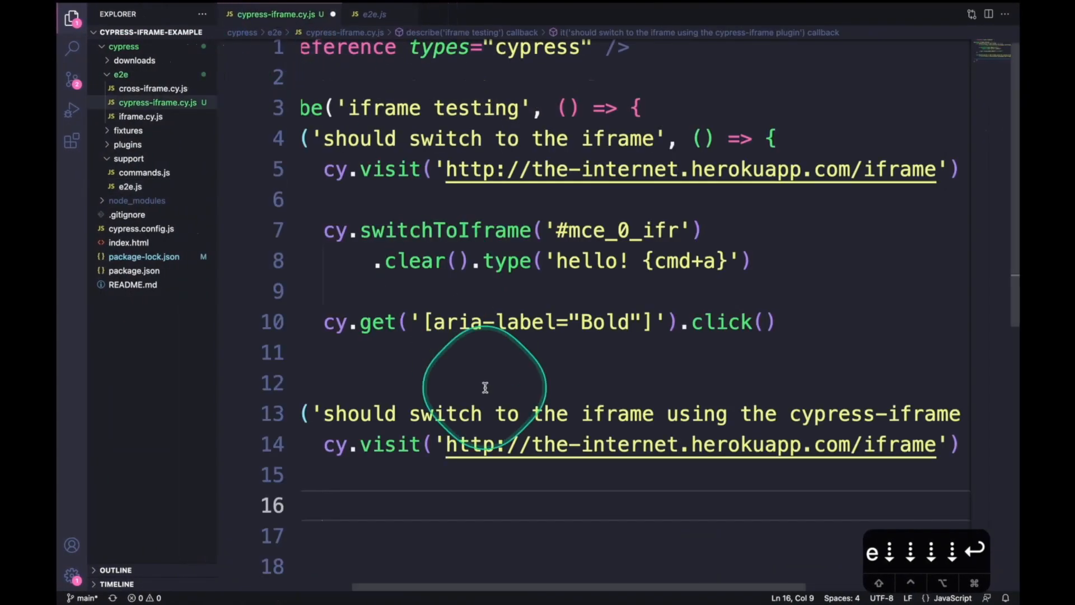
Add cy.frameLoaded('#mce_0_ifr') to the plugin test, mark it .only, and log the frame-loaded check.
{"action": "type", "text": "cy.frameLoaded("}
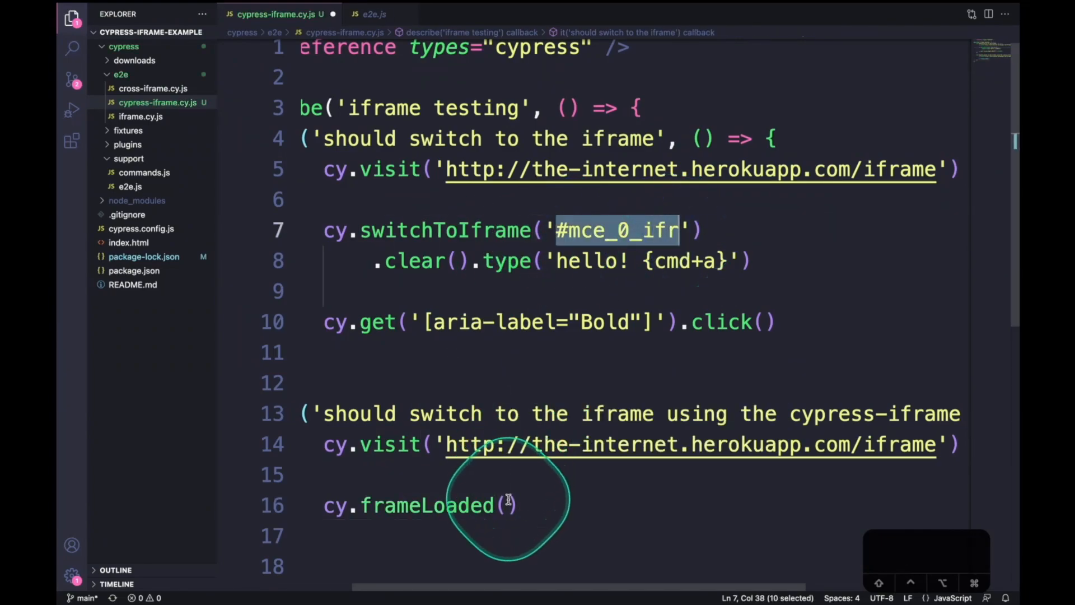
{"action": "type", "text": "'#mce_0_ifr'"}
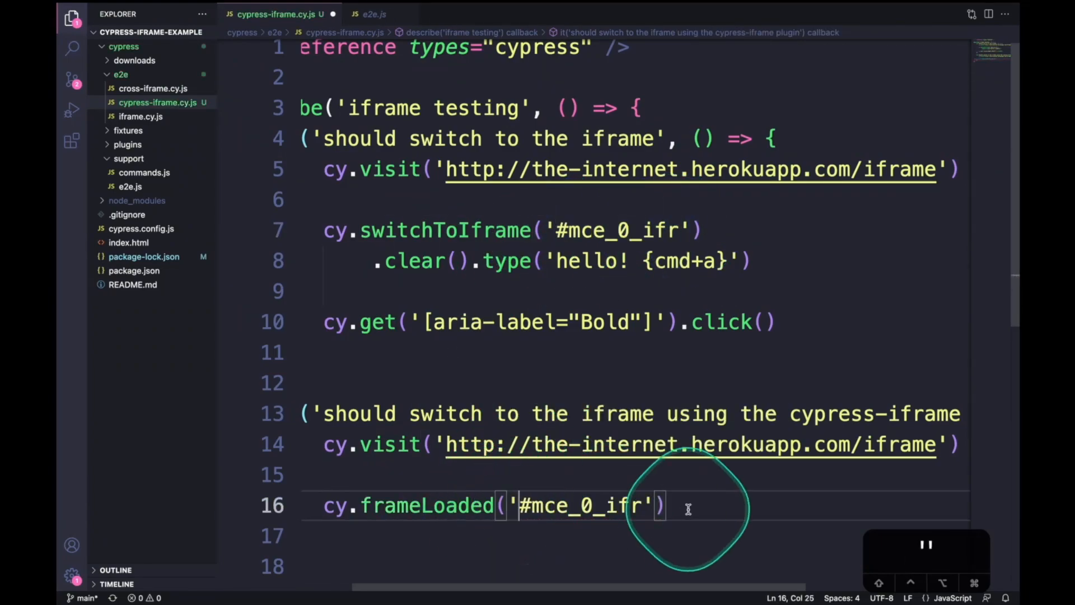
{"action": "type", "text": ".only"}
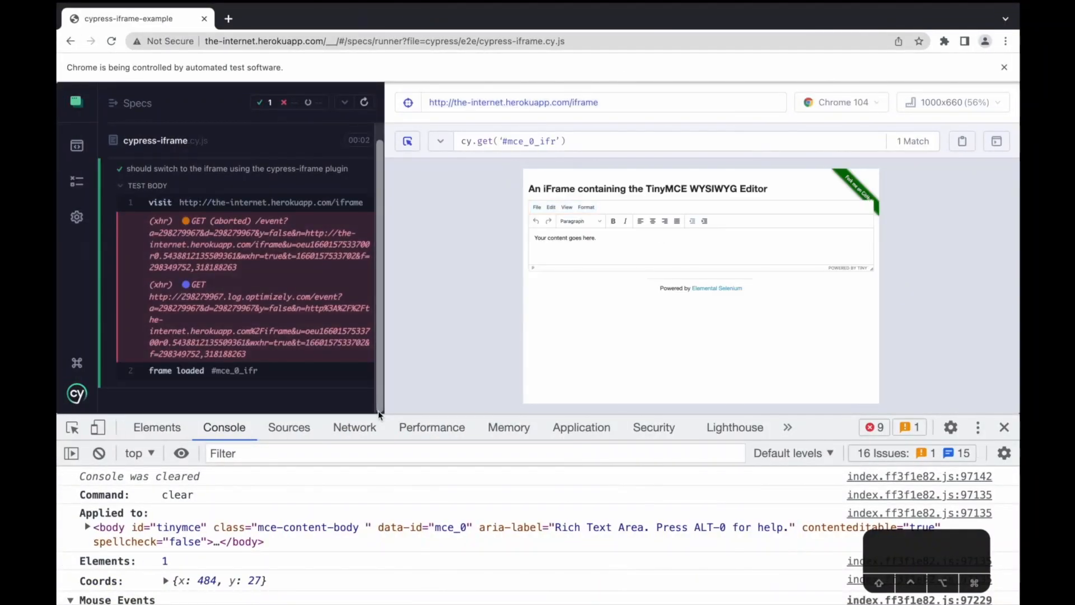
{"action": "left_click", "coordinate": [203, 371]}
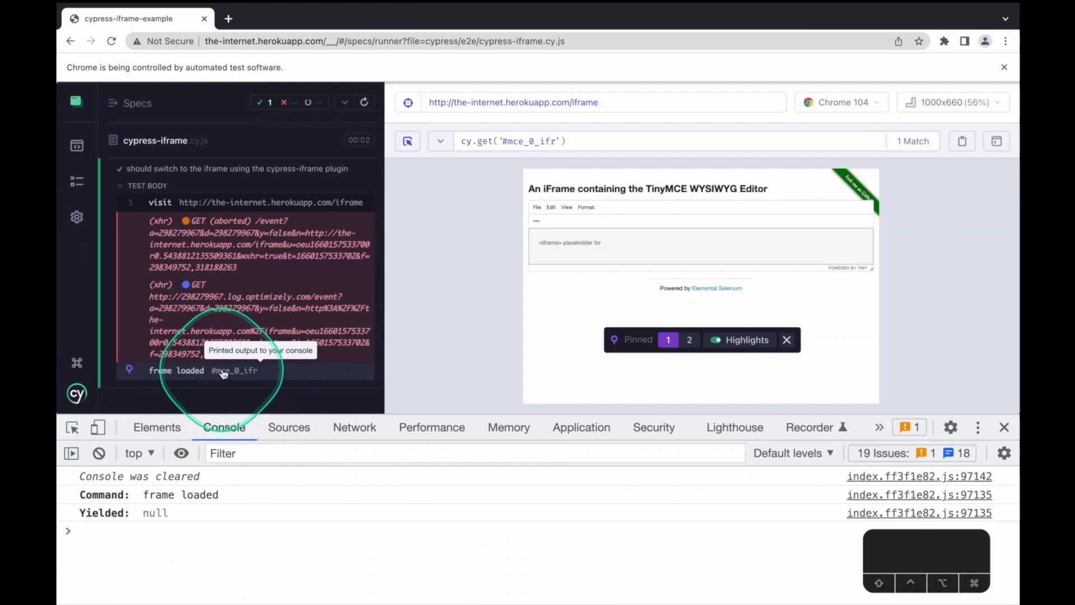
{"action": "mouse_move", "coordinate": [200, 381]}
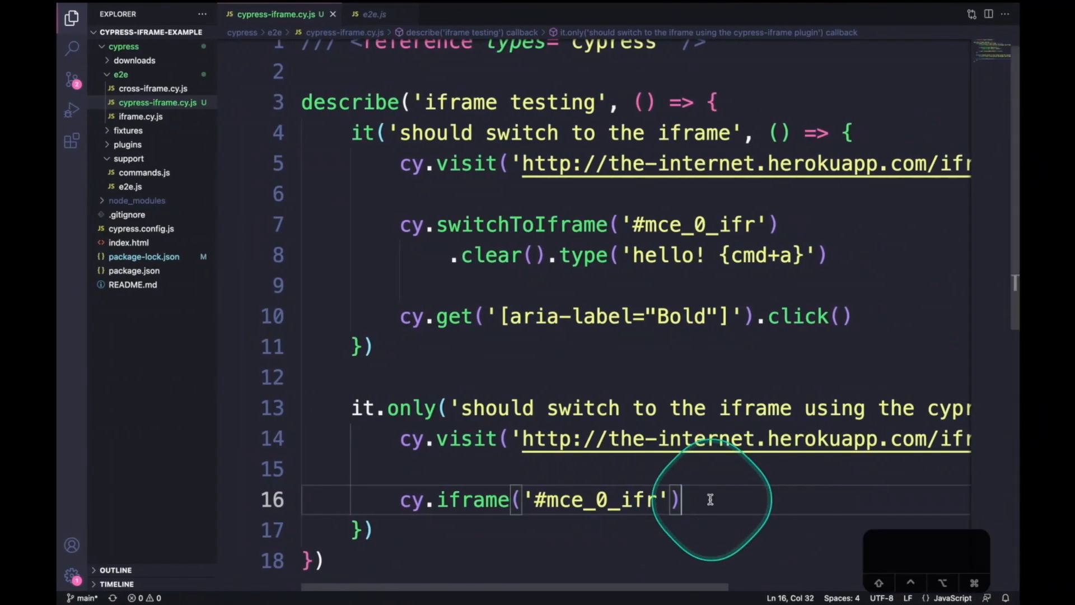
Chain .clear().type() onto cy.iframe('#mce_0_ifr') so the editor iframe gets 'hello!'.
{"action": "type", "text": ".clear().type('hello!"}
{"action": "type", "text": "cy.frameLoaded("}
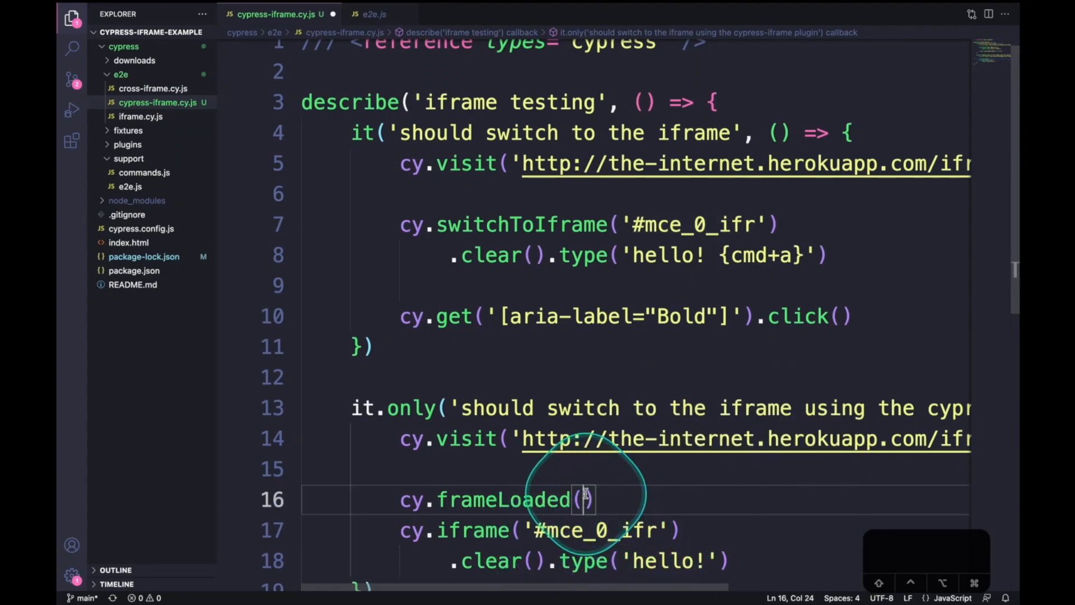
{"action": "type", "text": "'#mce_0_ifr'"}
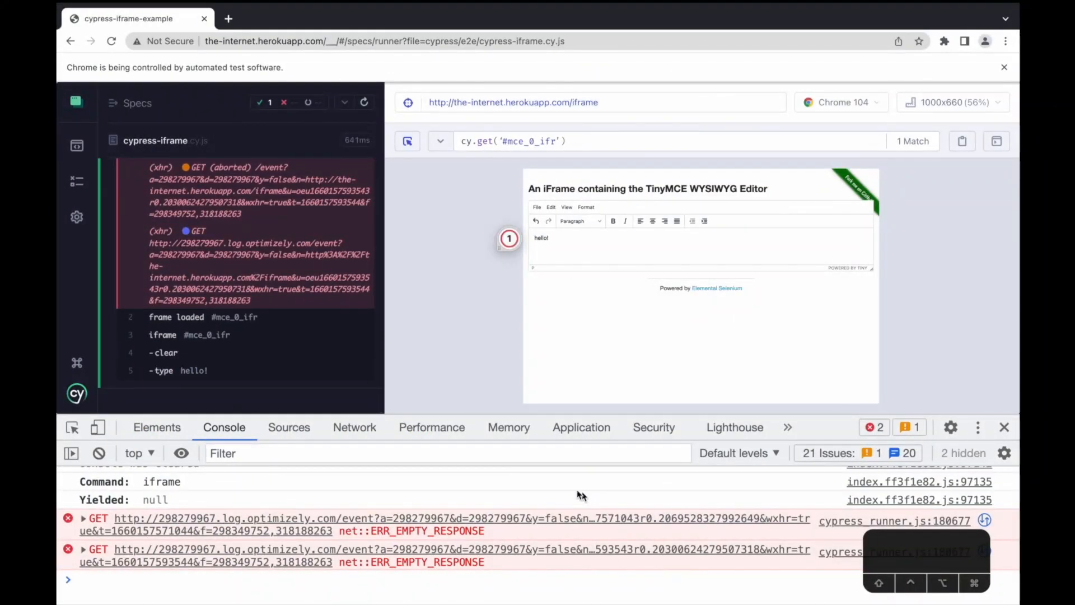
Print the run's clear and iframe command-log steps to the DevTools console.
{"action": "left_click", "coordinate": [163, 351]}
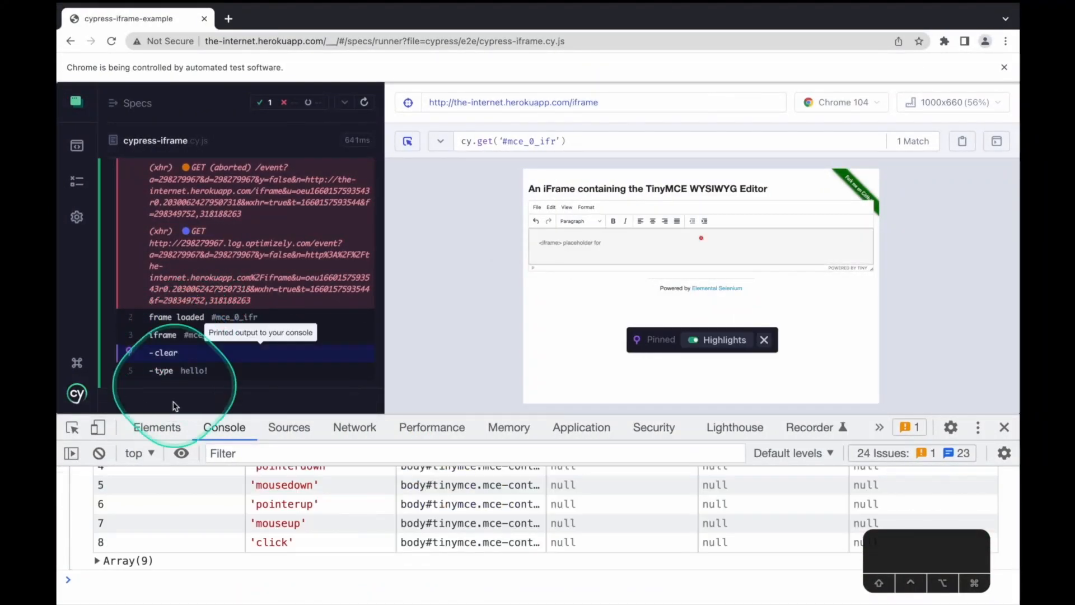
{"action": "left_click", "coordinate": [164, 351]}
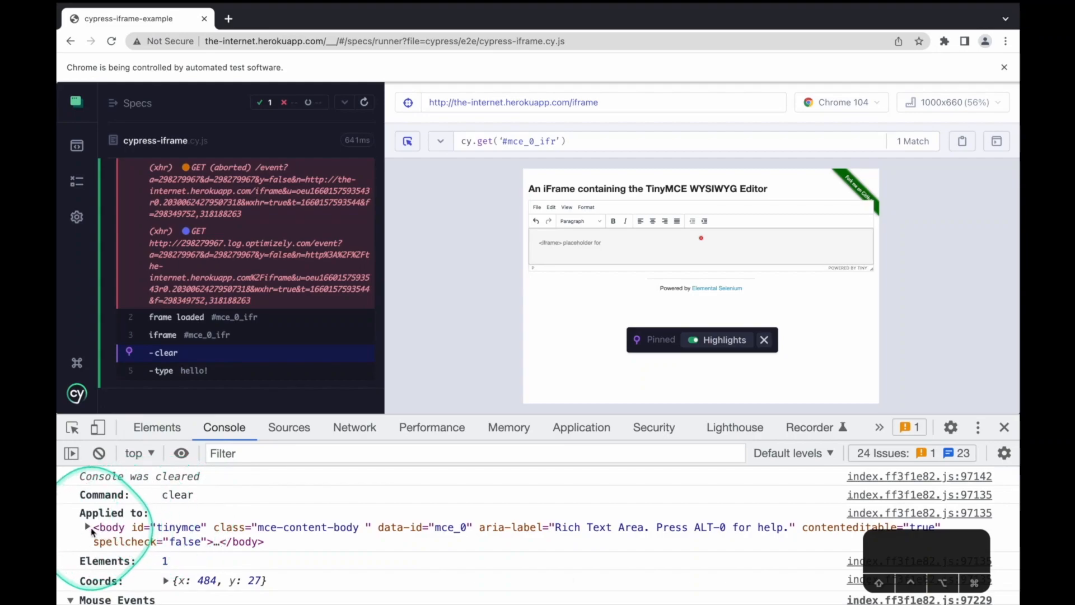
{"action": "left_click", "coordinate": [192, 334]}
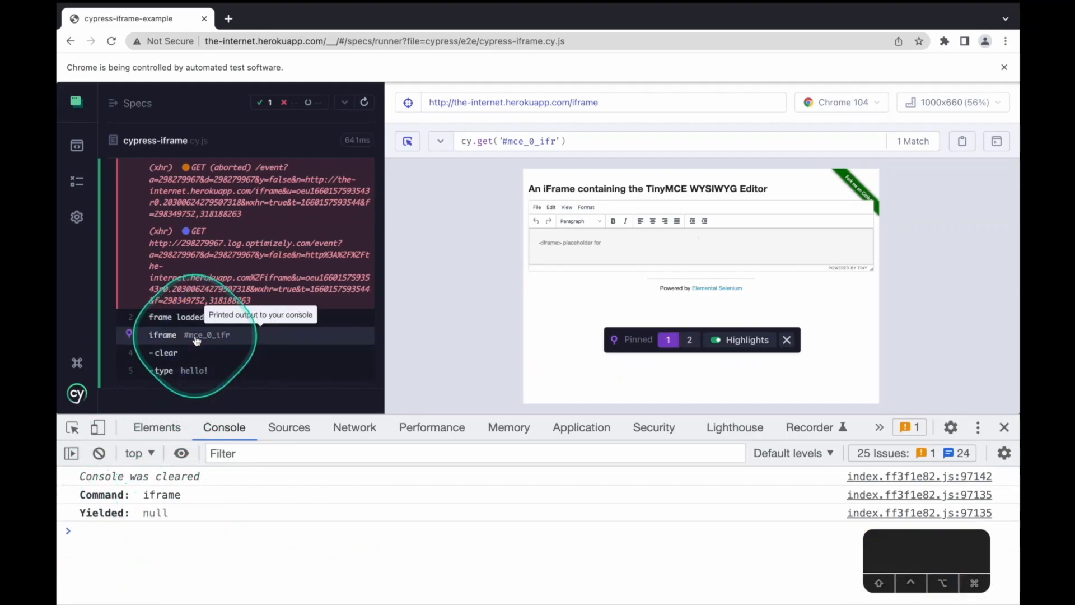
{"action": "mouse_move", "coordinate": [199, 340]}
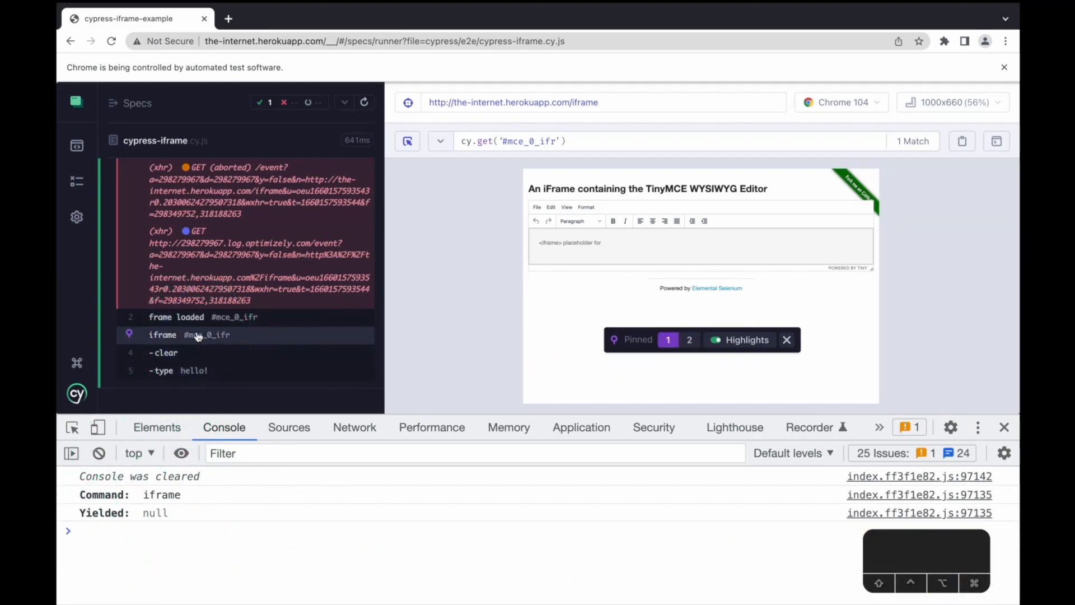
{"action": "left_click", "coordinate": [191, 317]}
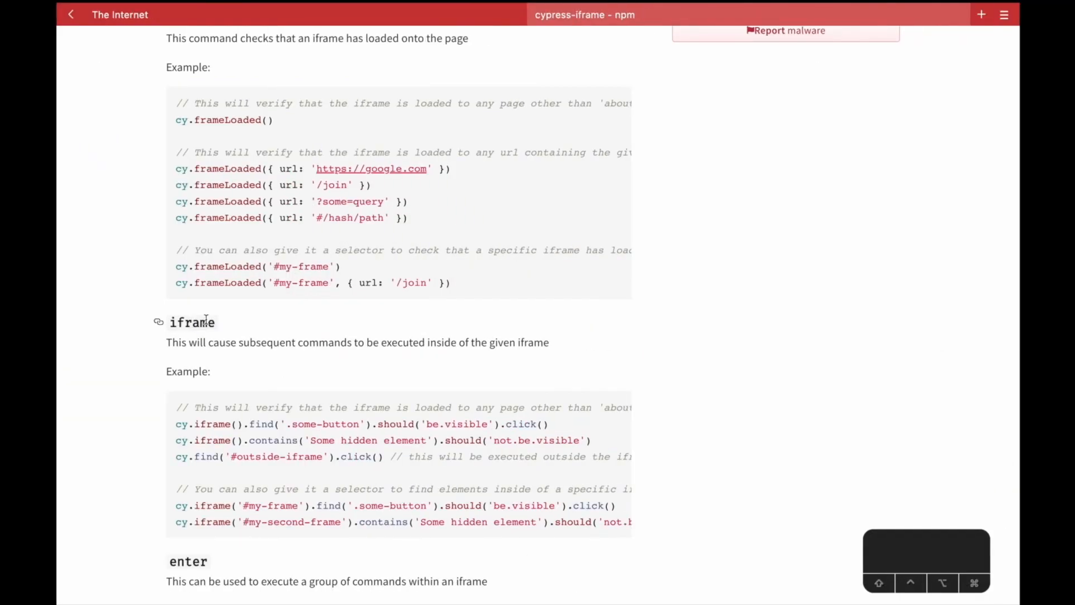
Scroll through the cypress-iframe readme's frameLoaded, iframe and enter command sections.
{"action": "scroll", "scroll_direction": "up", "scroll_amount": 3}
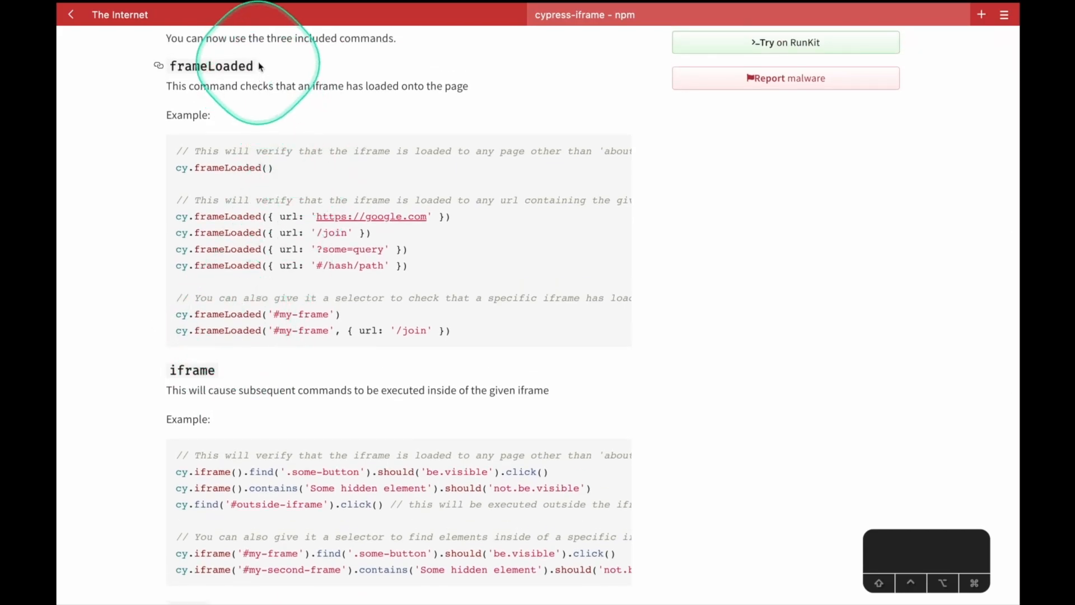
{"action": "scroll", "scroll_direction": "down", "scroll_amount": 3}
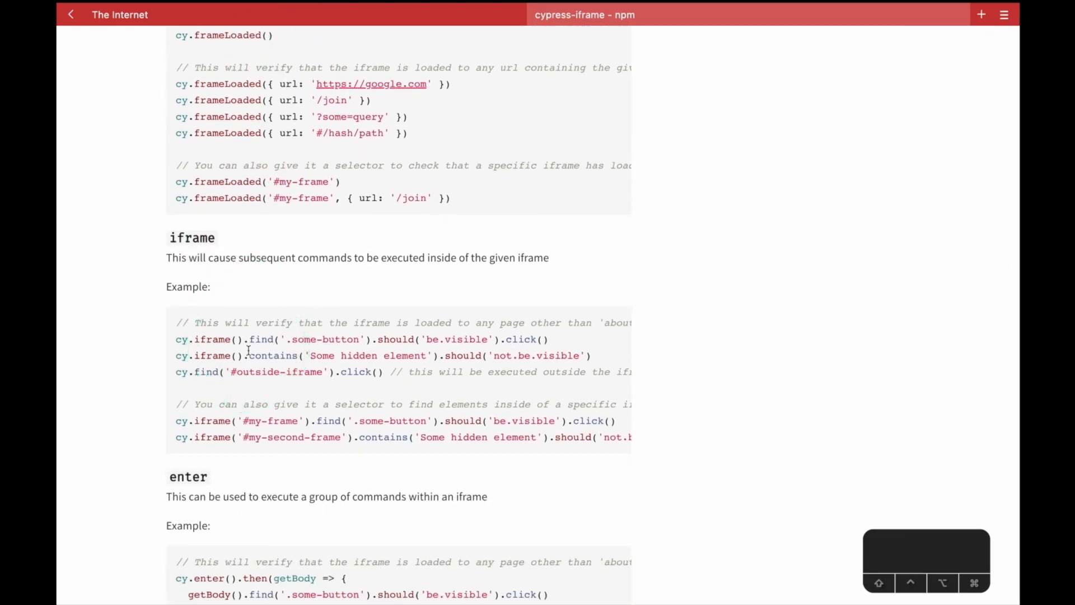
{"action": "scroll", "scroll_direction": "down", "scroll_amount": 3}
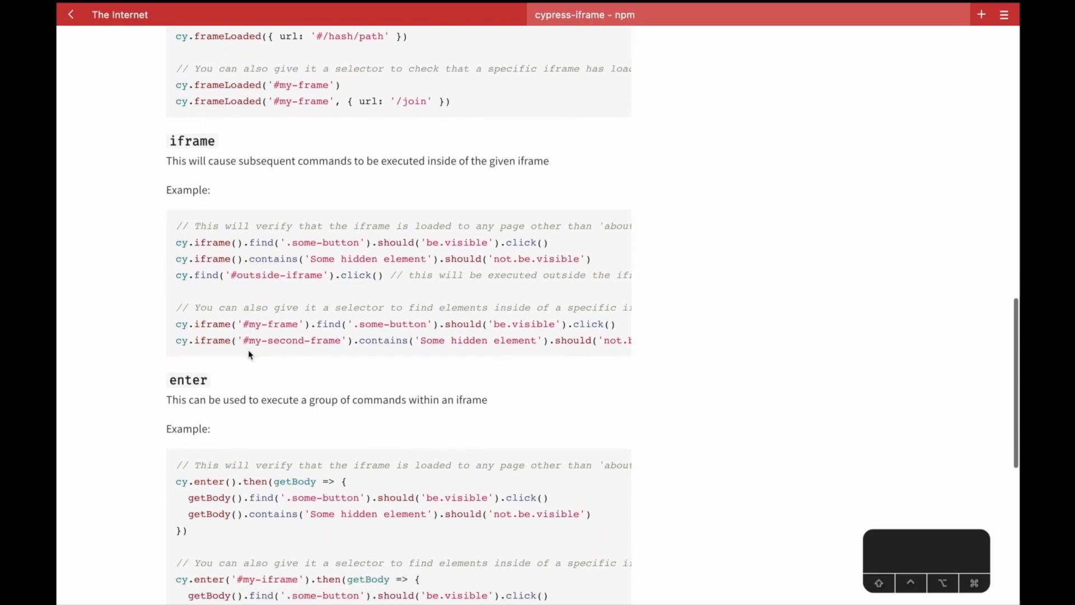
{"action": "scroll", "scroll_direction": "down", "scroll_amount": 3}
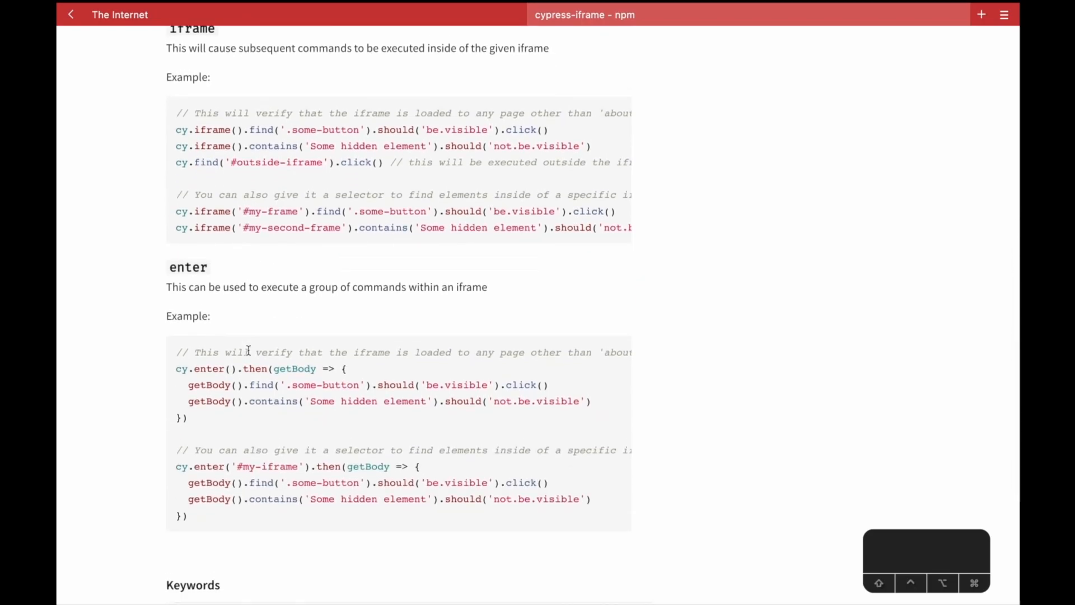
{"action": "scroll", "scroll_direction": "down", "scroll_amount": 3}
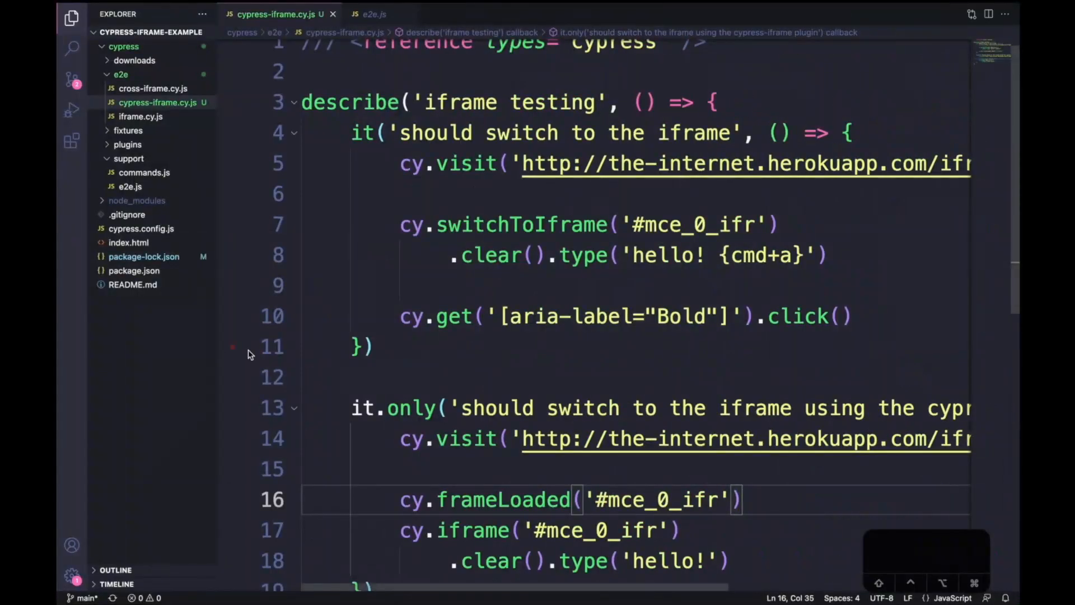
View index.html with its TodoMVC iframe, then cypress.config.js with chromeWebSecurity: false.
{"action": "scroll", "scroll_direction": "down", "scroll_amount": 3}
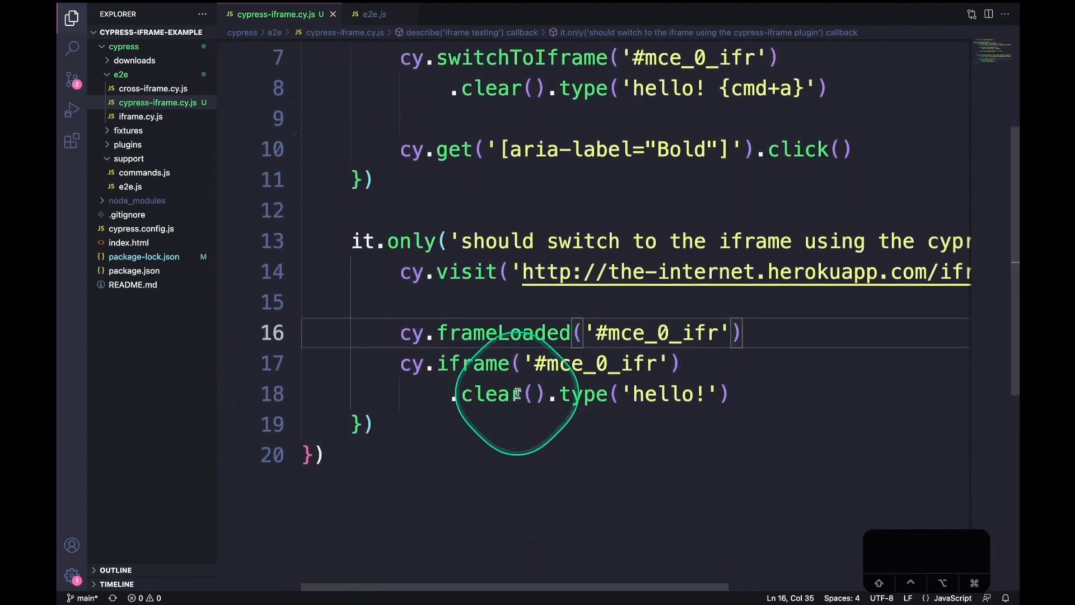
{"action": "scroll", "scroll_direction": "up", "scroll_amount": 3}
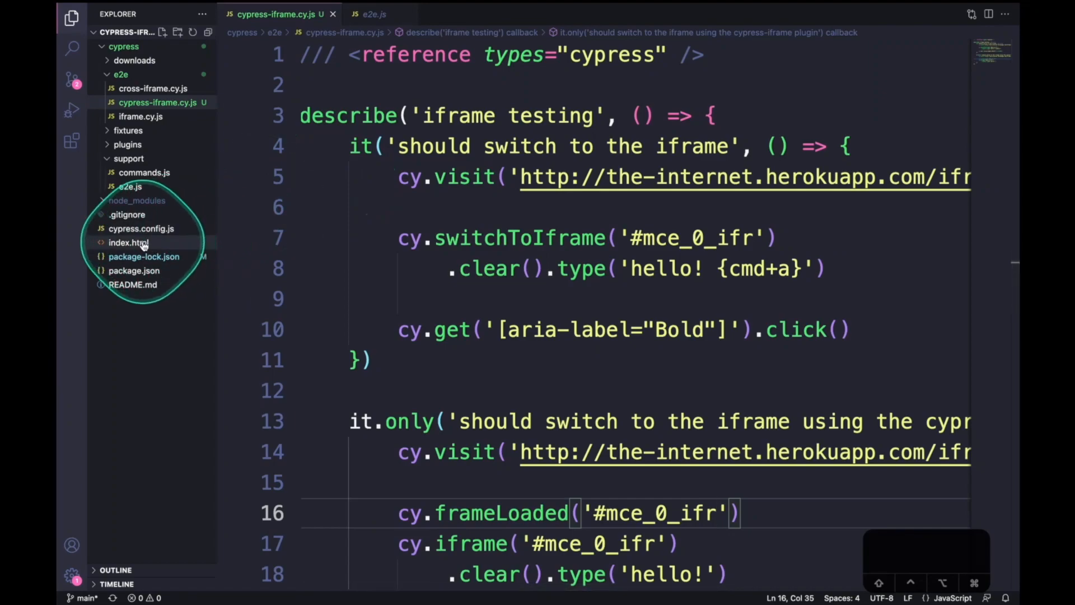
{"action": "left_click", "coordinate": [129, 242]}
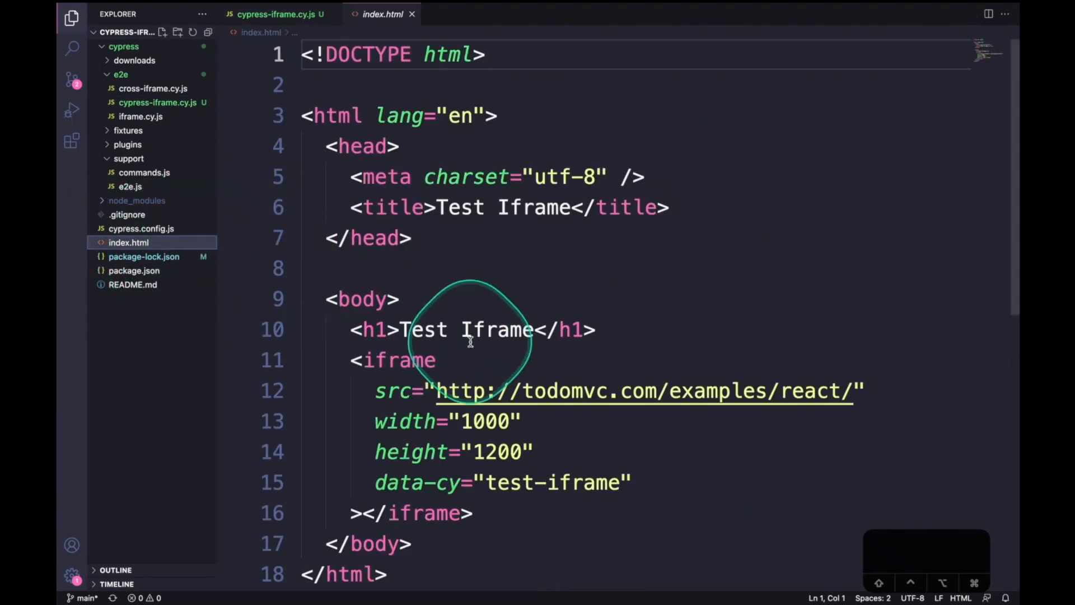
{"action": "scroll", "scroll_direction": "down", "scroll_amount": 3}
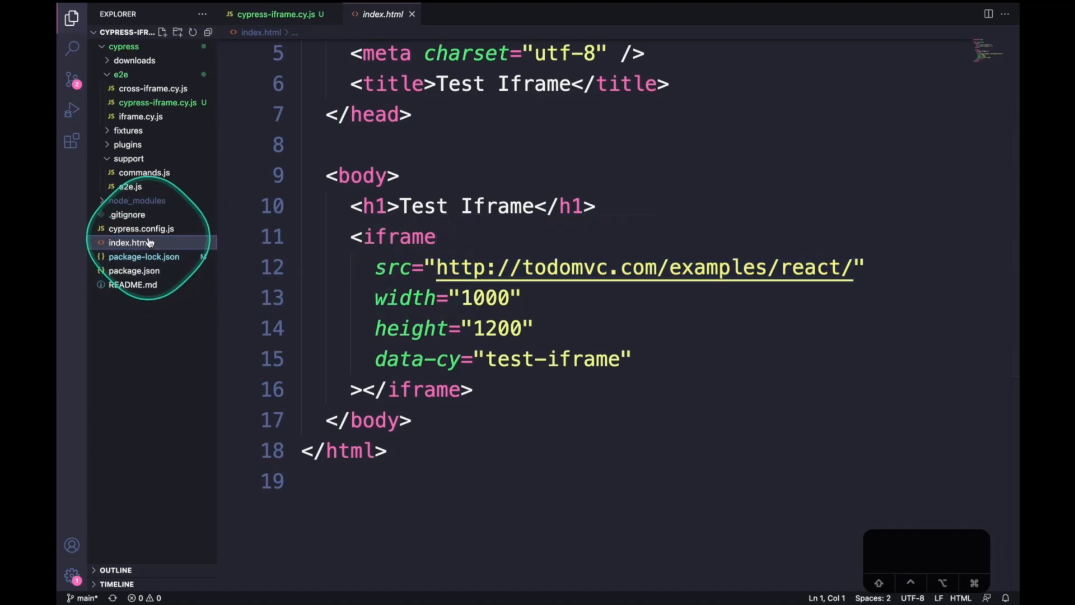
{"action": "left_click", "coordinate": [141, 229]}
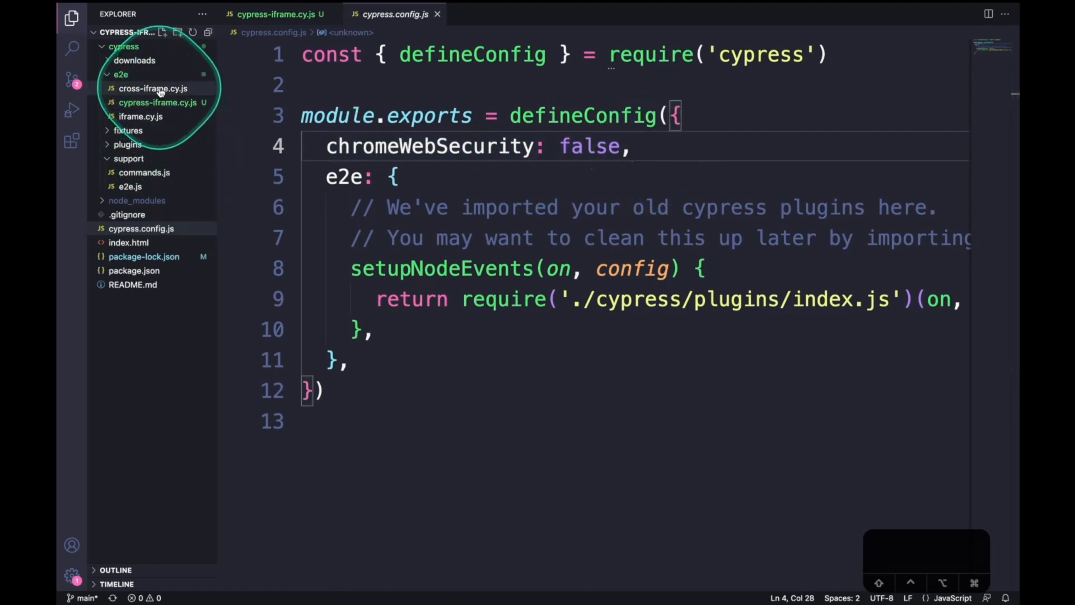
View the cross-iframe.cy.js spec, then switch to the terminal for npx cypress open.
{"action": "left_click", "coordinate": [153, 87]}
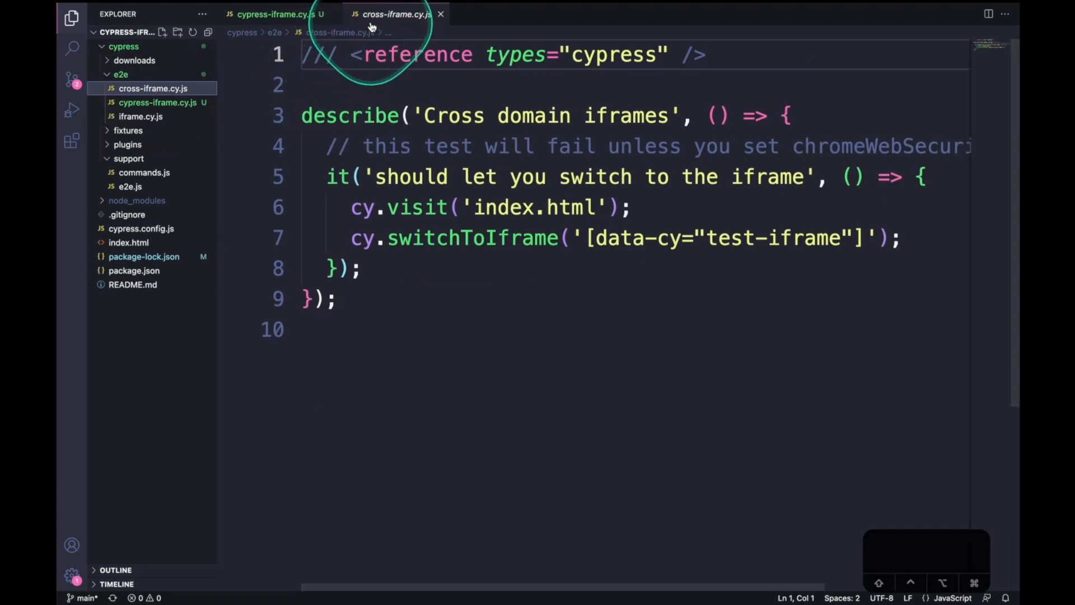
{"action": "mouse_move", "coordinate": [371, 23]}
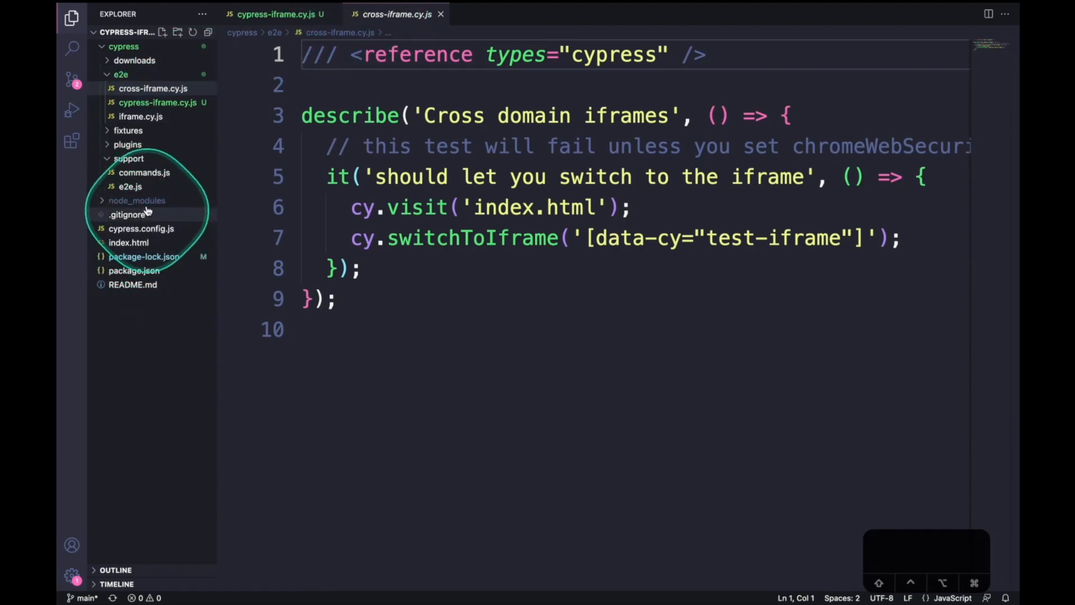
{"action": "left_click", "coordinate": [142, 228]}
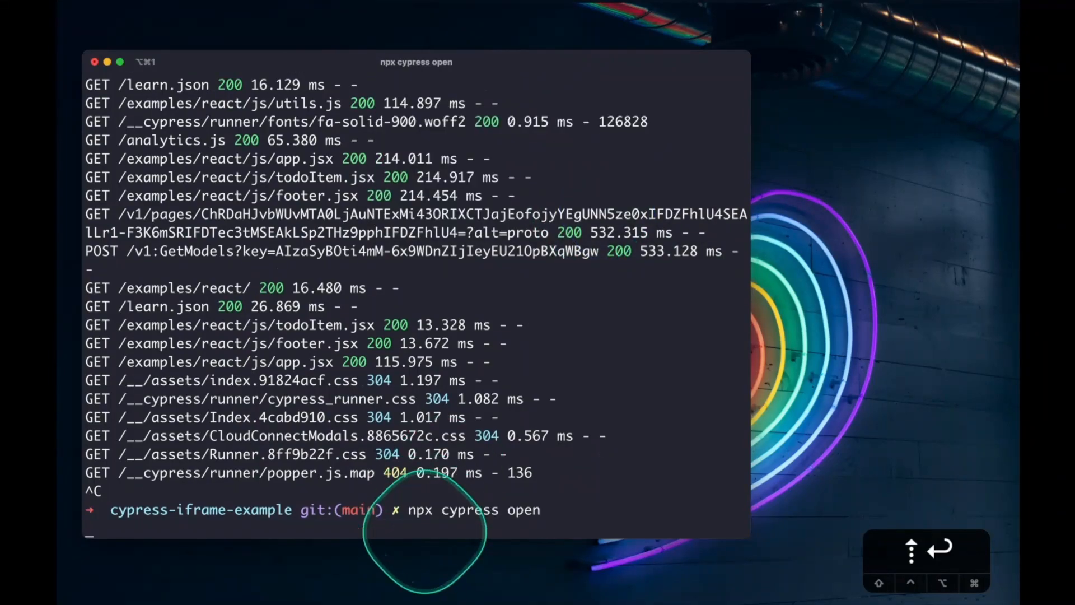
Launch Cypress with npx cypress open and start E2E testing in Chrome.
{"action": "key", "text": "Return"}
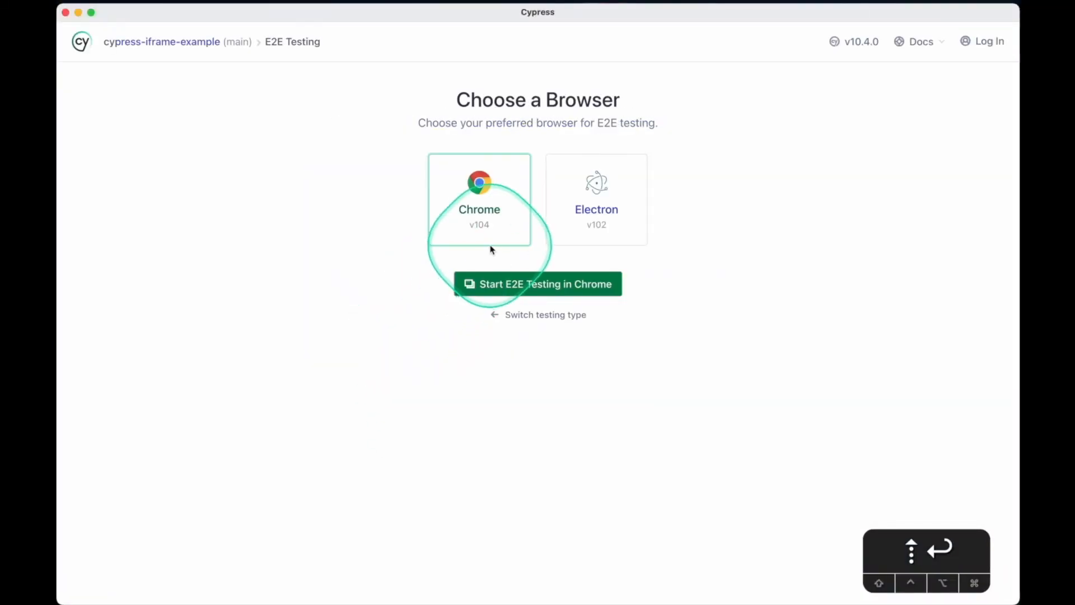
{"action": "left_click", "coordinate": [538, 284]}
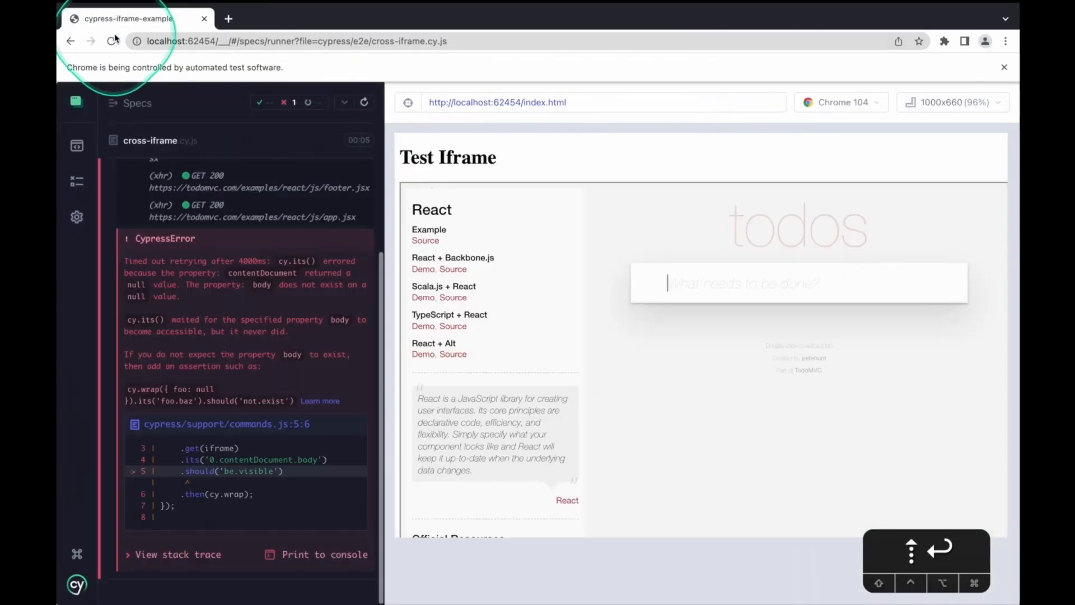
{"action": "mouse_move", "coordinate": [219, 423]}
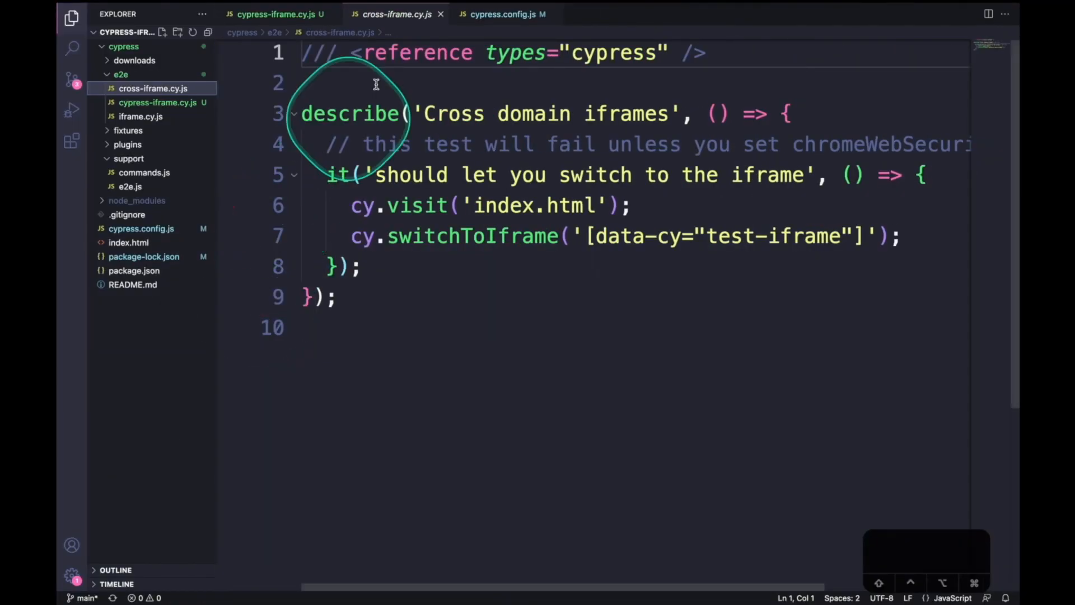
{"action": "left_click", "coordinate": [506, 13]}
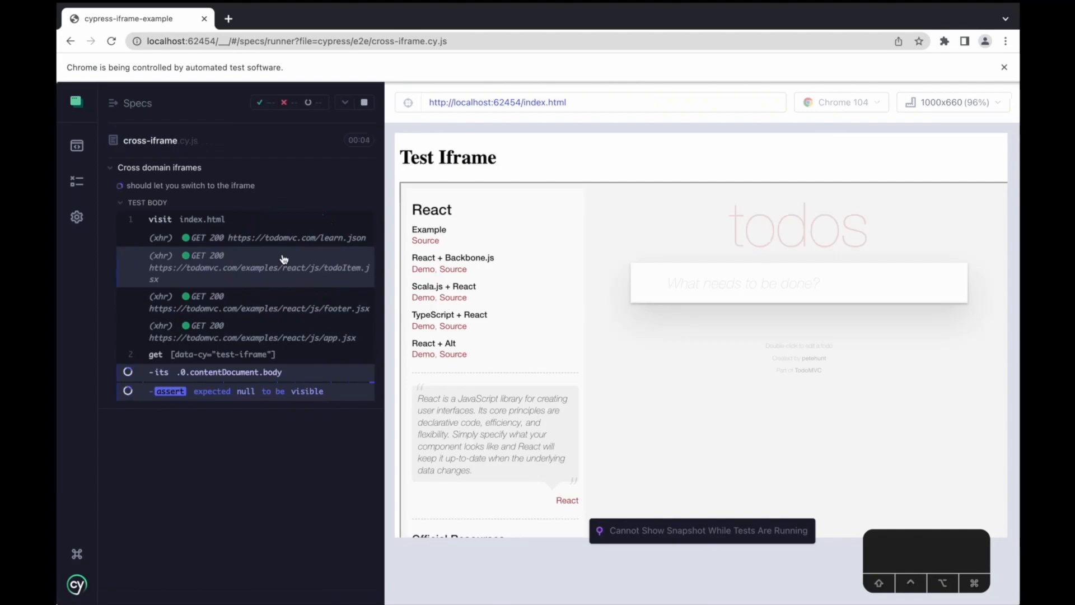
Stop and relaunch Cypress, choose E2E testing, and run cross-iframe.cy.js so it passes.
{"action": "key", "text": "ctrl+c"}
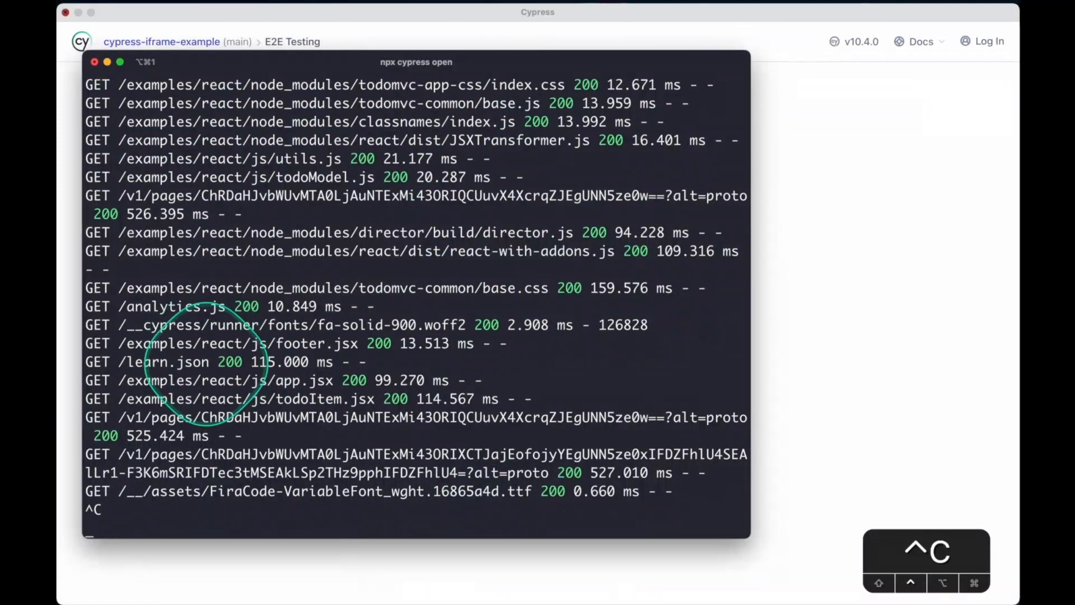
{"action": "key", "text": "ctrl+c"}
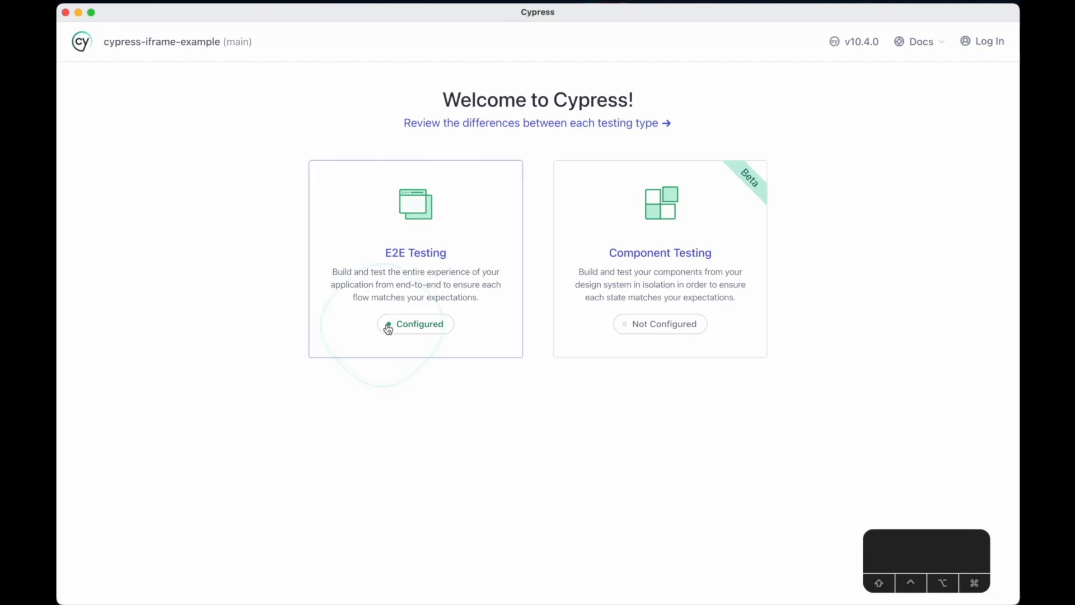
{"action": "left_click", "coordinate": [414, 324]}
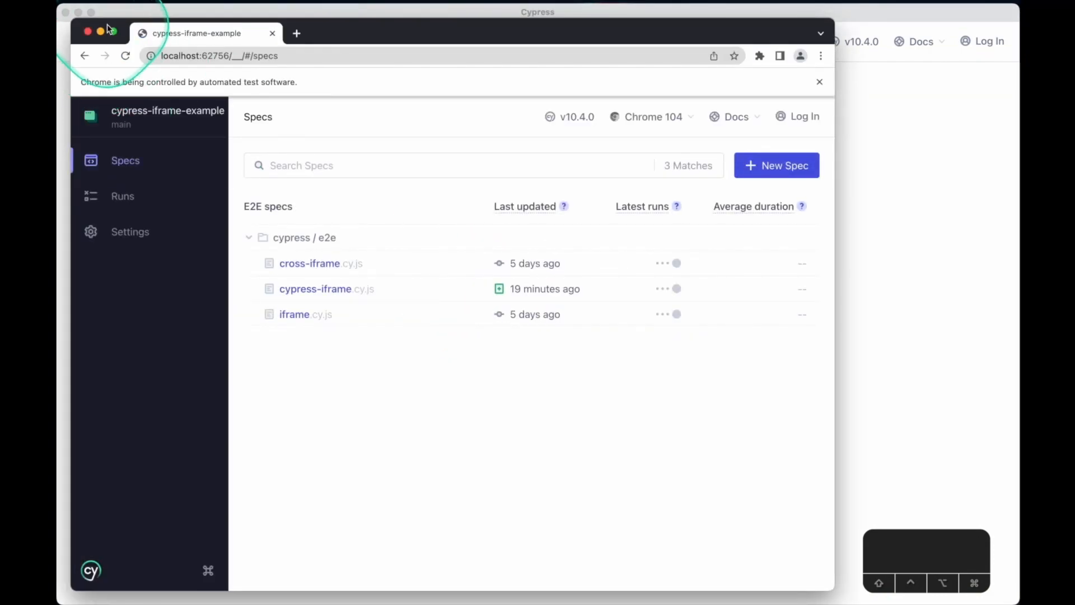
{"action": "left_click", "coordinate": [310, 263]}
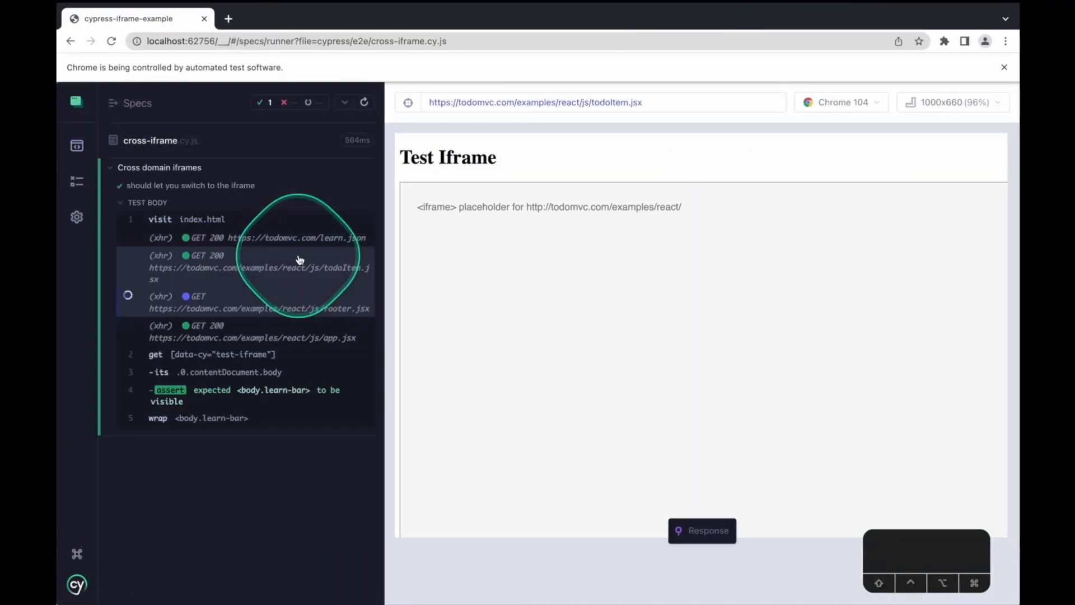